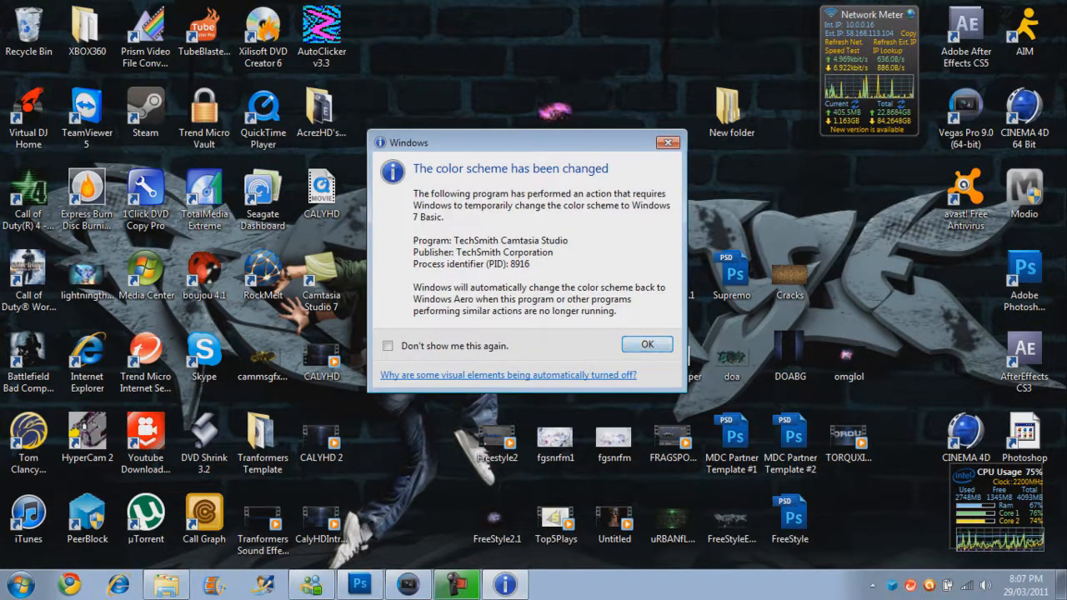
Step: Dismiss the 'color scheme has been changed' notice, leaving the Windows 7 desktop clear
left_click(647, 344)
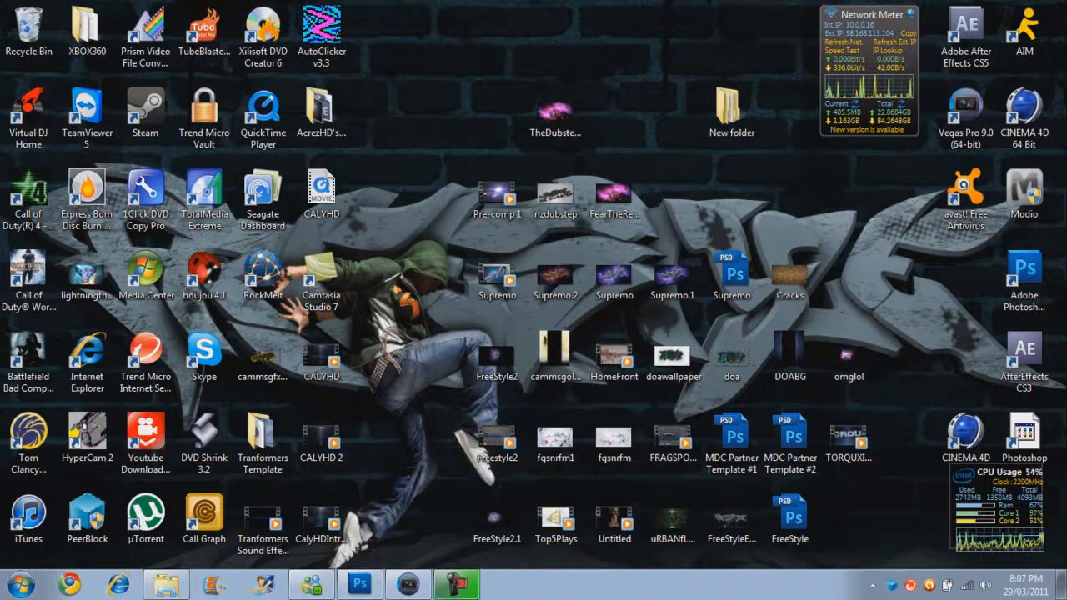
Step: Create a new 1280×720 pixel, 72 ppi Photoshop document with transparent background contents
left_click(360, 584)
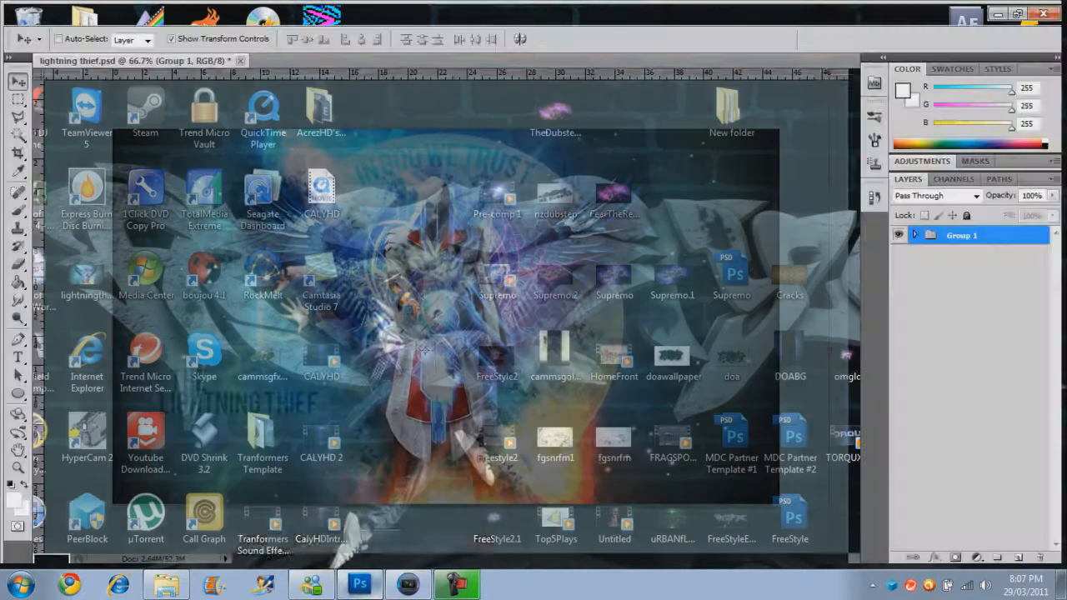
left_click(360, 584)
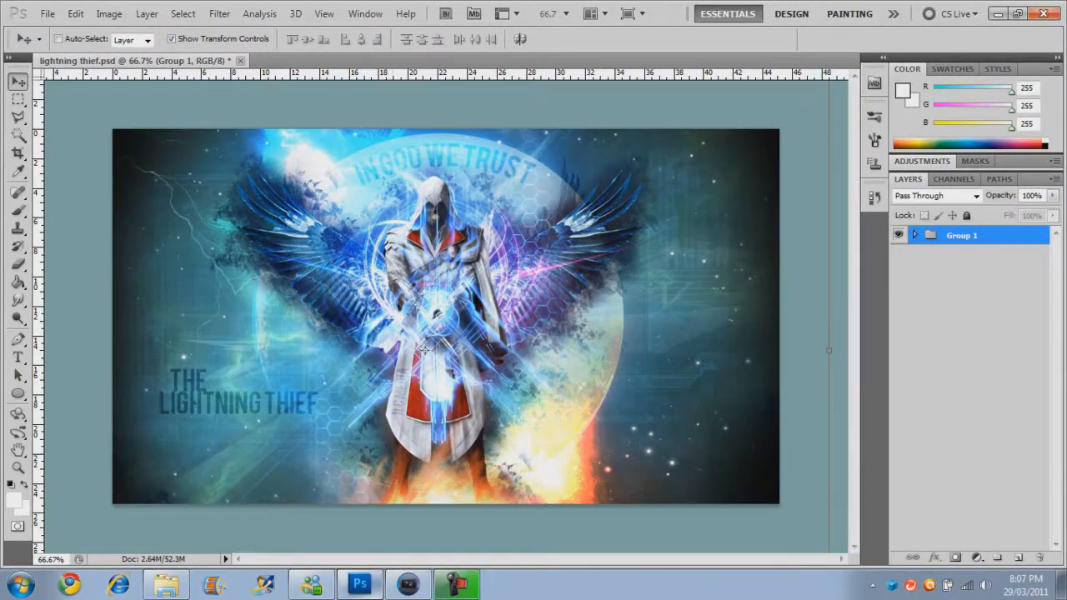
left_click(46, 14)
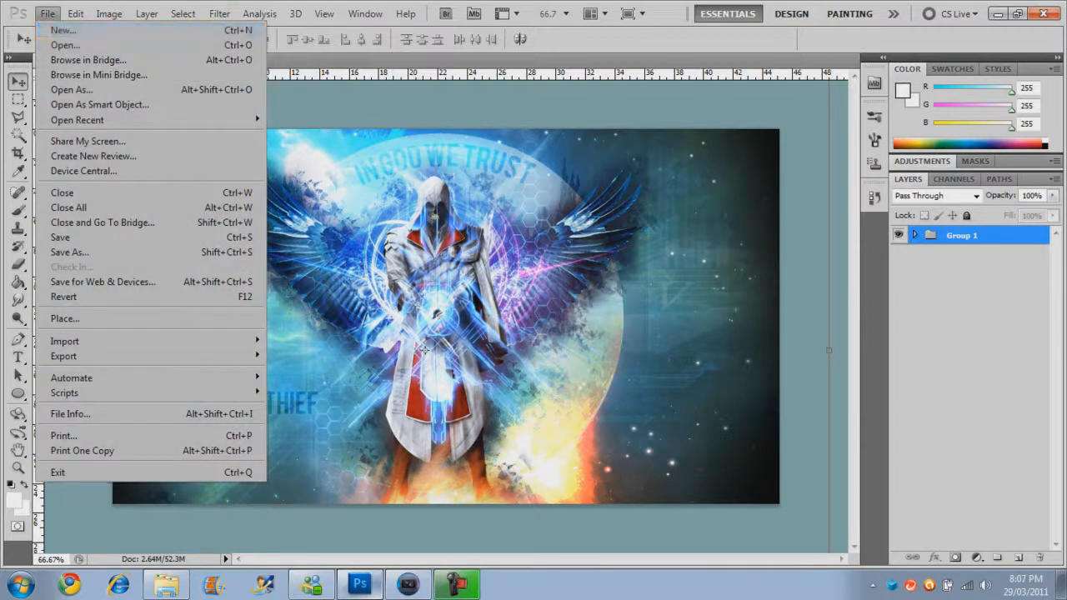
left_click(64, 30)
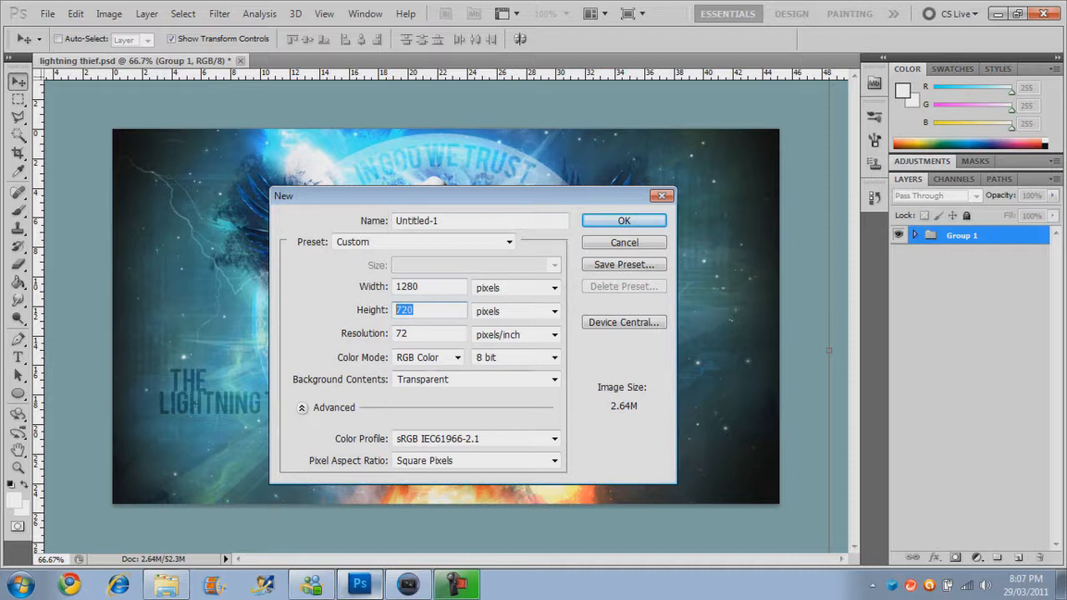
left_click(623, 242)
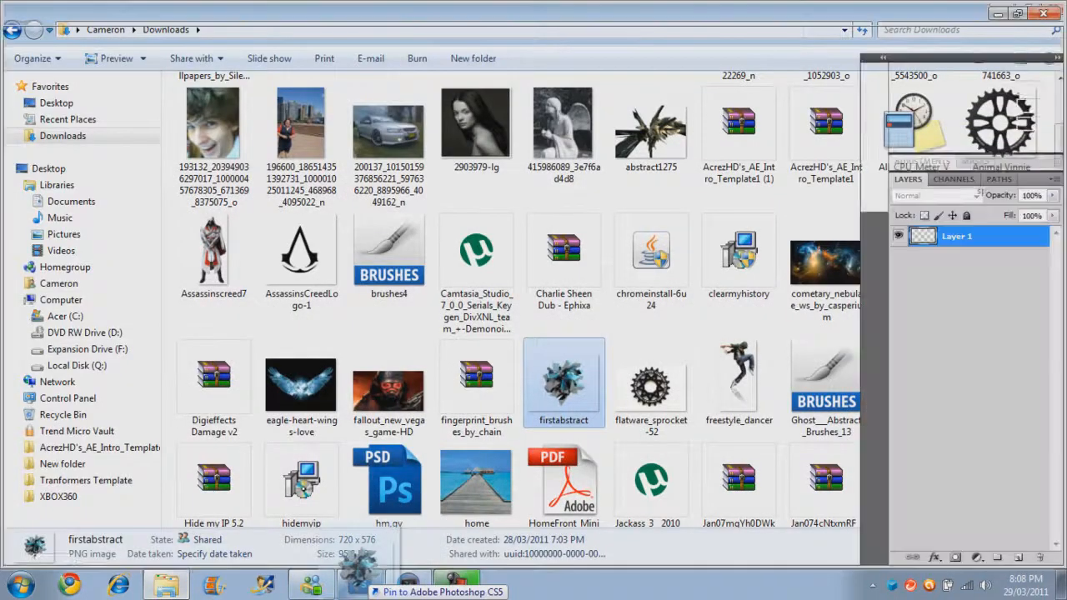
Step: Place the firstabstract image into the document and apply a Free Transform to scale it down small
left_click(360, 584)
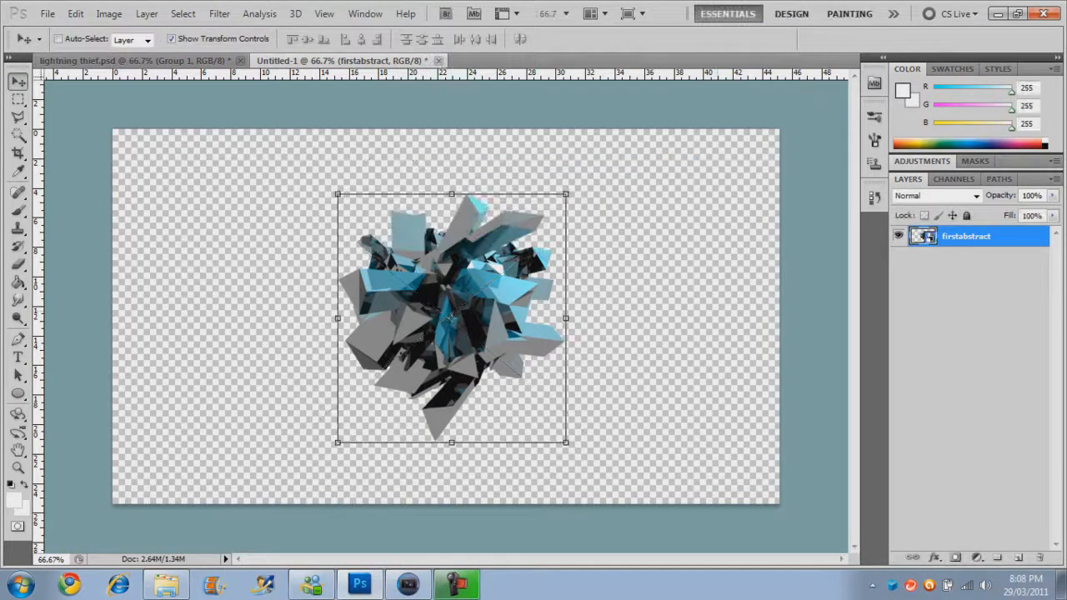
right_click(965, 237)
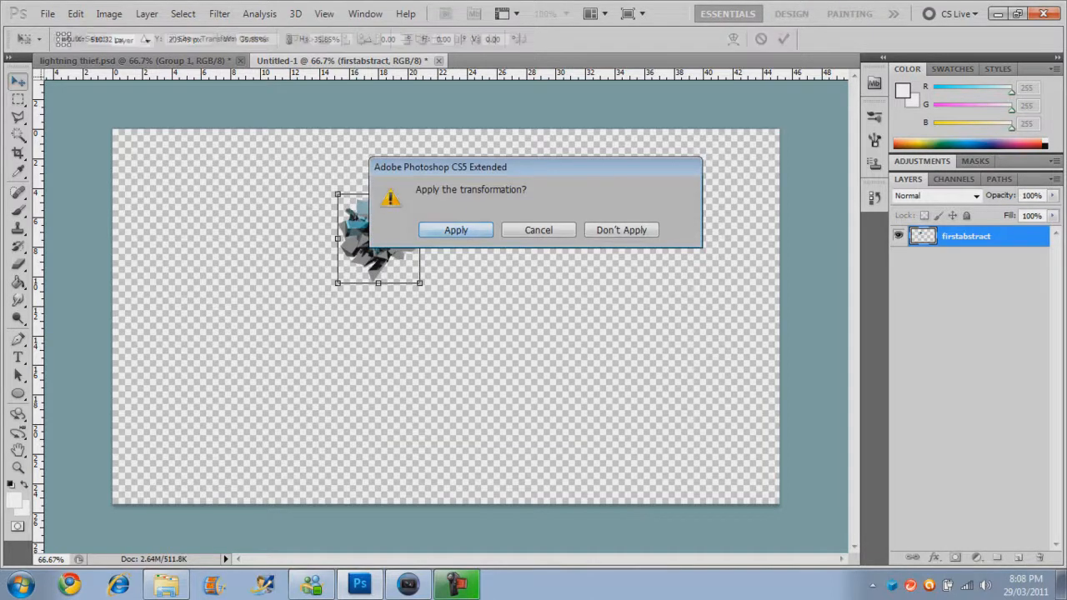
left_click(455, 230)
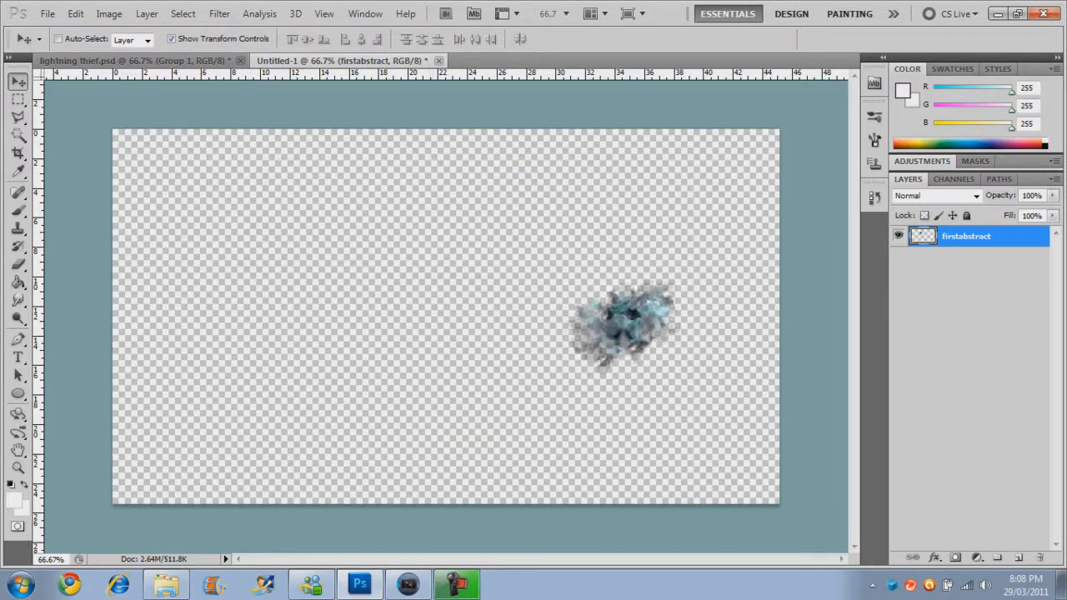
Step: Move the abstract shape around the canvas — left, lower middle, centre, bottom-right — trying positions
left_click_drag(620, 325, 464, 345)
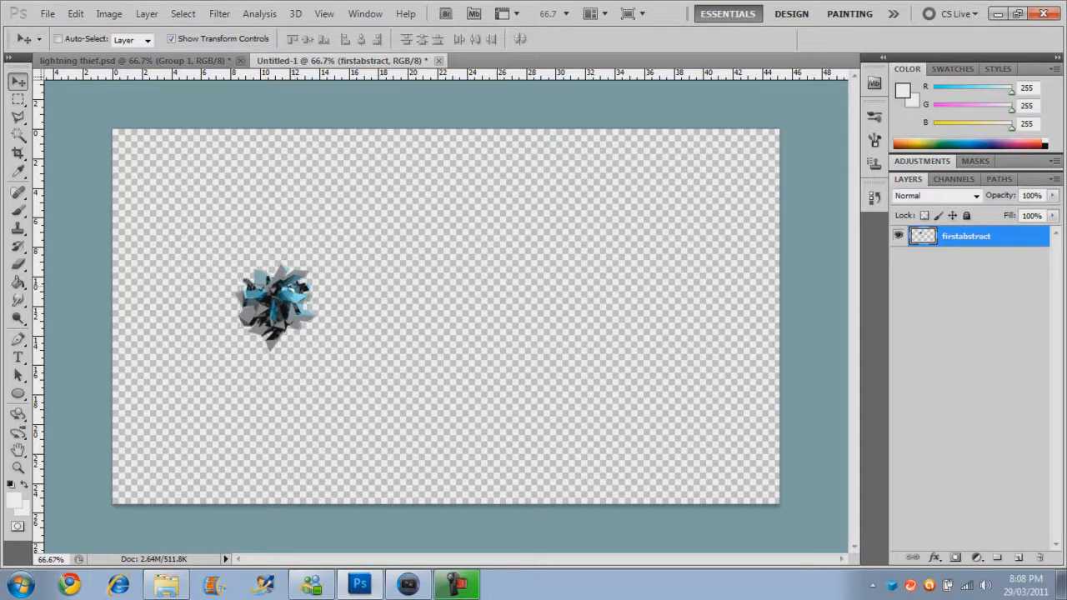
left_click_drag(275, 304, 433, 359)
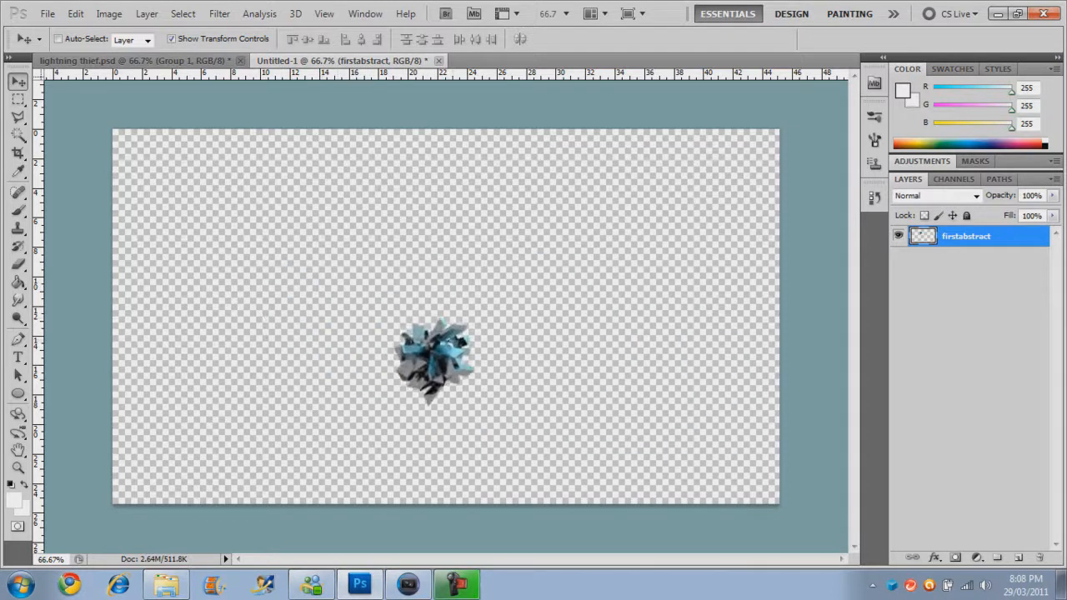
left_click_drag(433, 358, 434, 300)
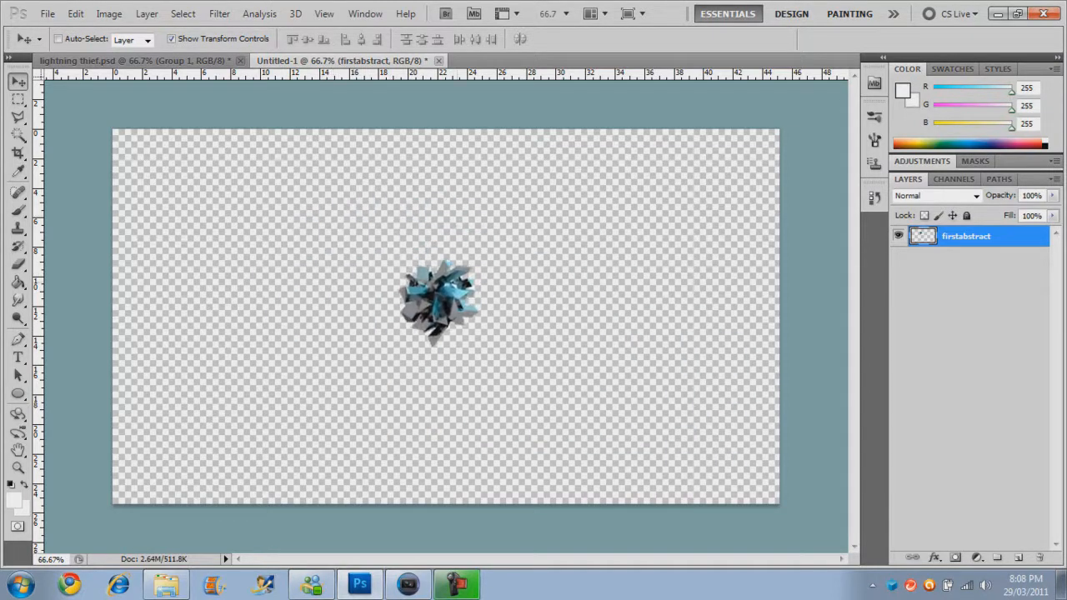
left_click_drag(433, 300, 737, 463)
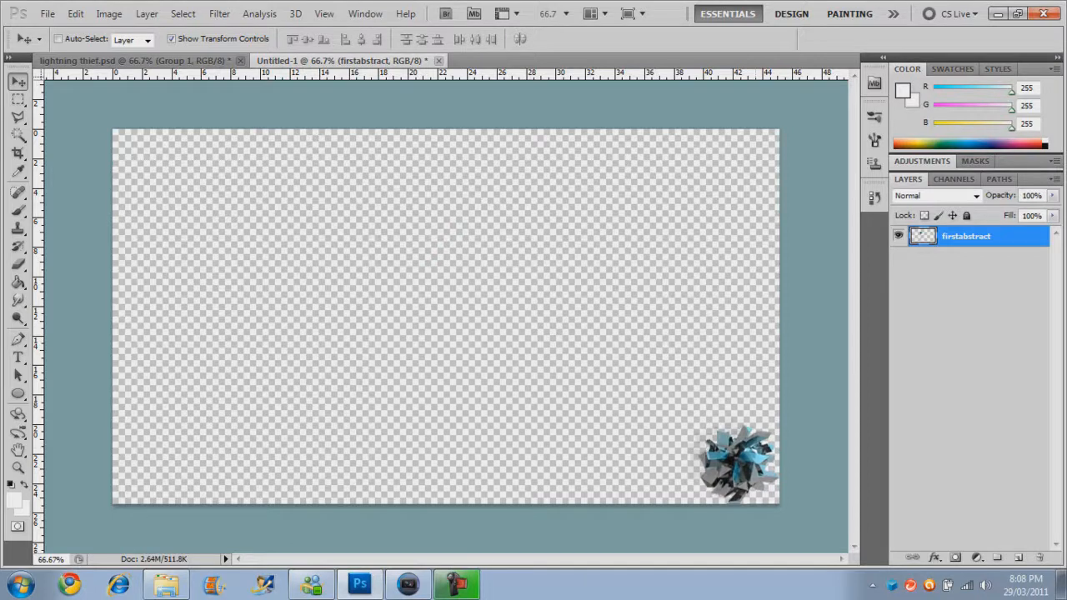
left_click_drag(737, 458, 447, 308)
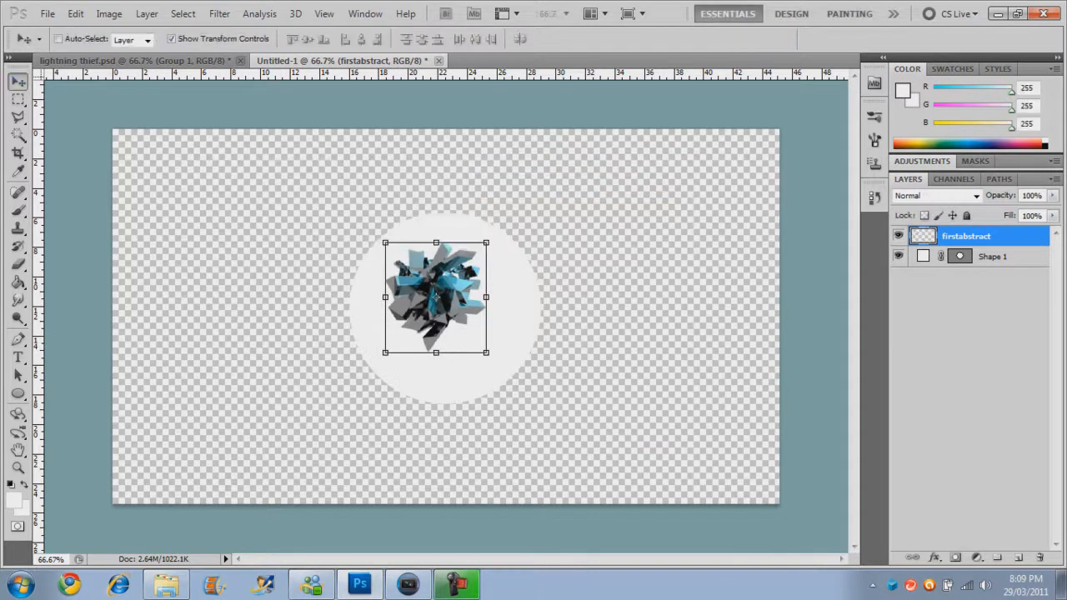
Step: Shrink the abstract shape to fit inside the circle, then select the circle's Shape 1 layer
left_click_drag(437, 297, 445, 308)
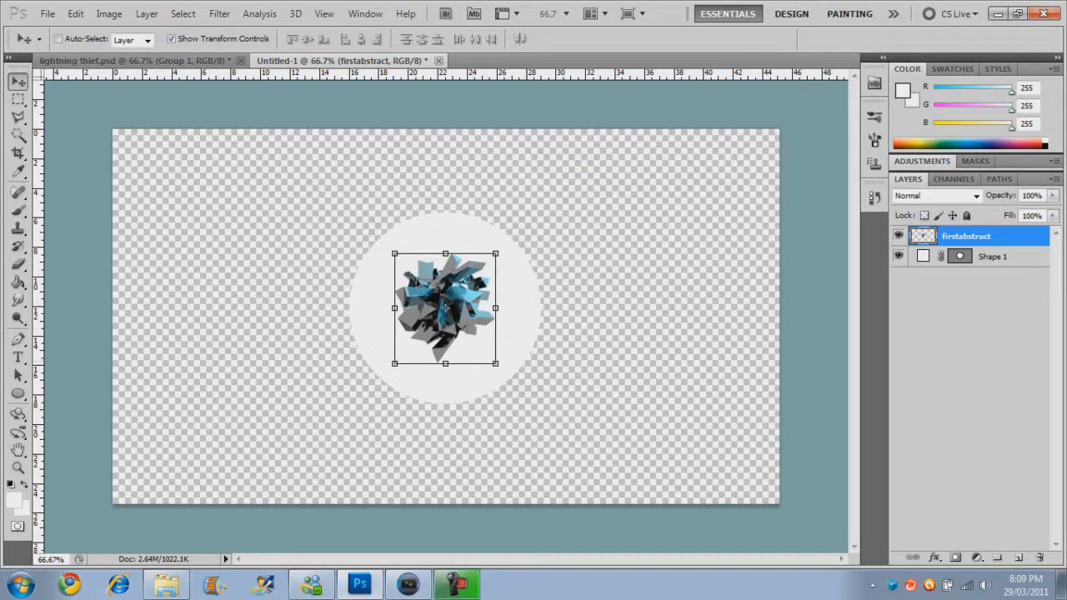
left_click(991, 256)
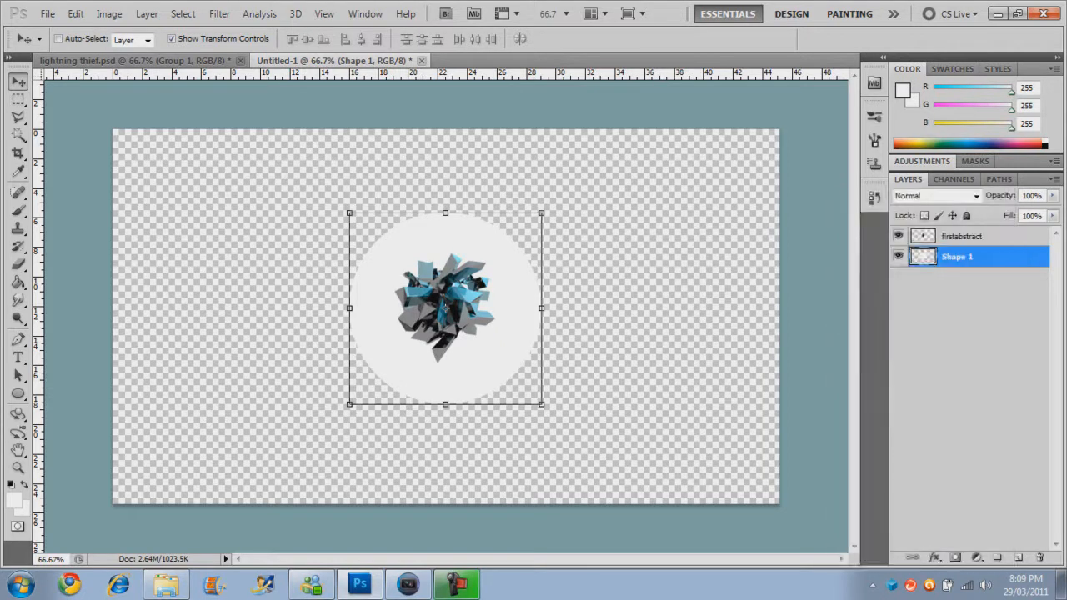
Step: Place the Assassinscreed7 figure and scale it to about 28% so it fits within the circle
left_click(165, 584)
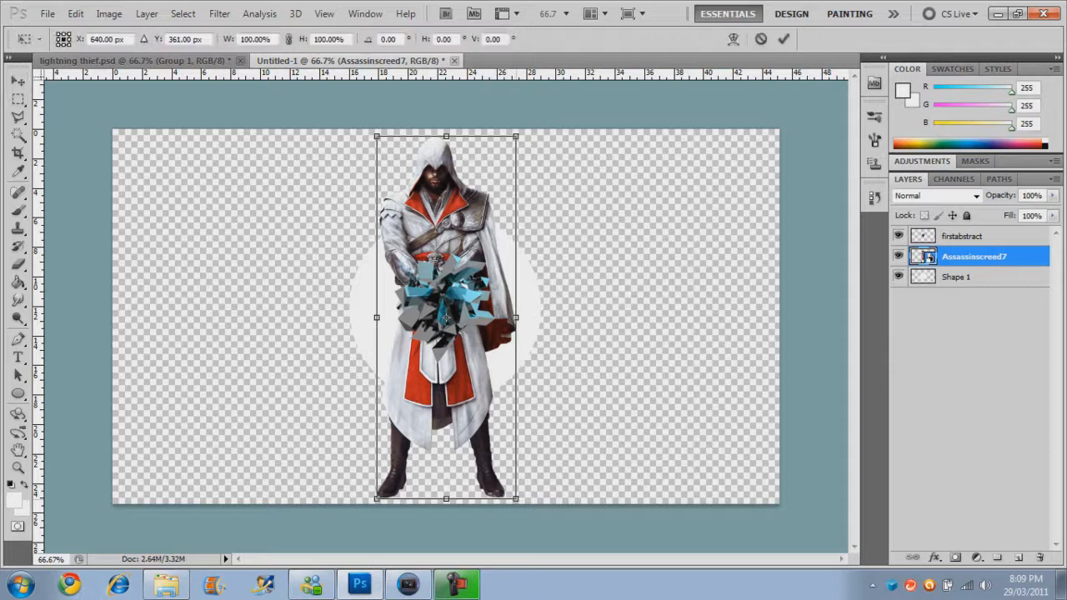
left_click_drag(515, 499, 413, 232)
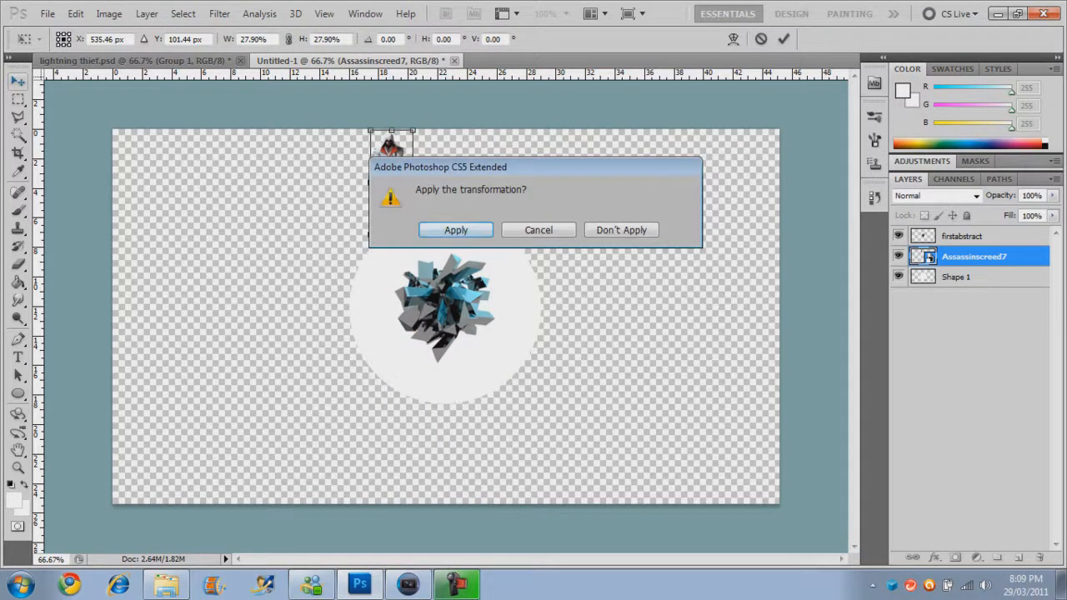
left_click(455, 231)
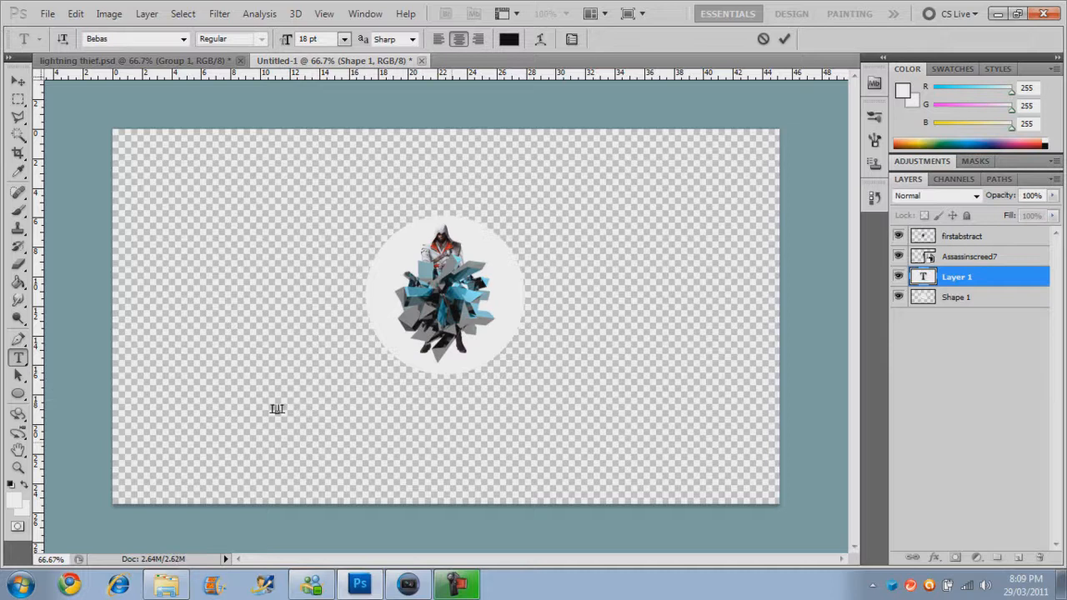
Step: Enlarge the TUT text, bring its layer to the top and position it at the circle's upper edge
left_click(344, 38)
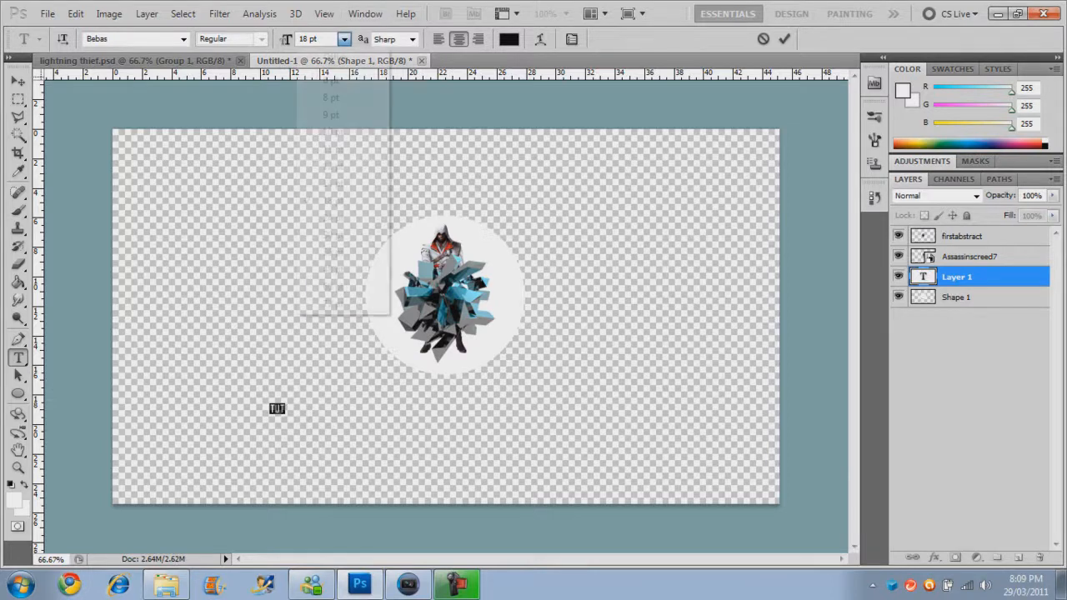
left_click(18, 80)
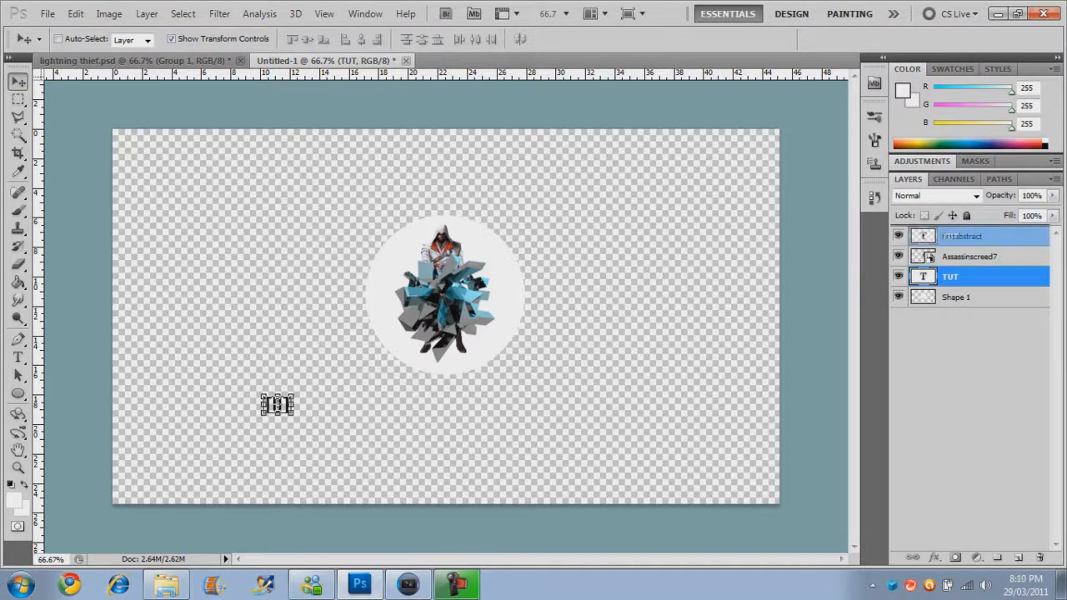
left_click_drag(950, 277, 950, 237)
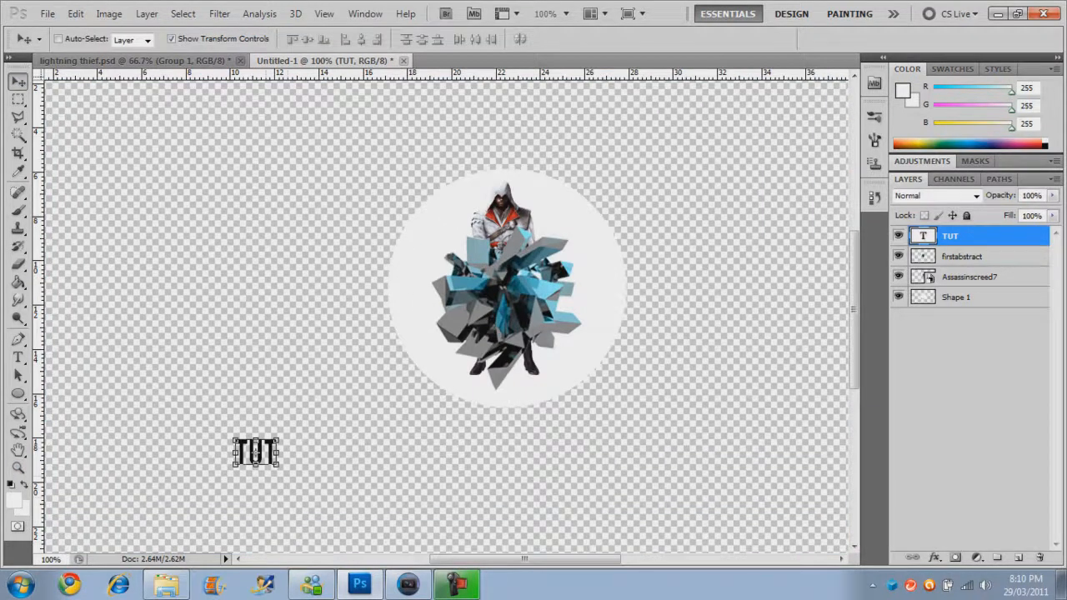
left_click_drag(257, 450, 506, 190)
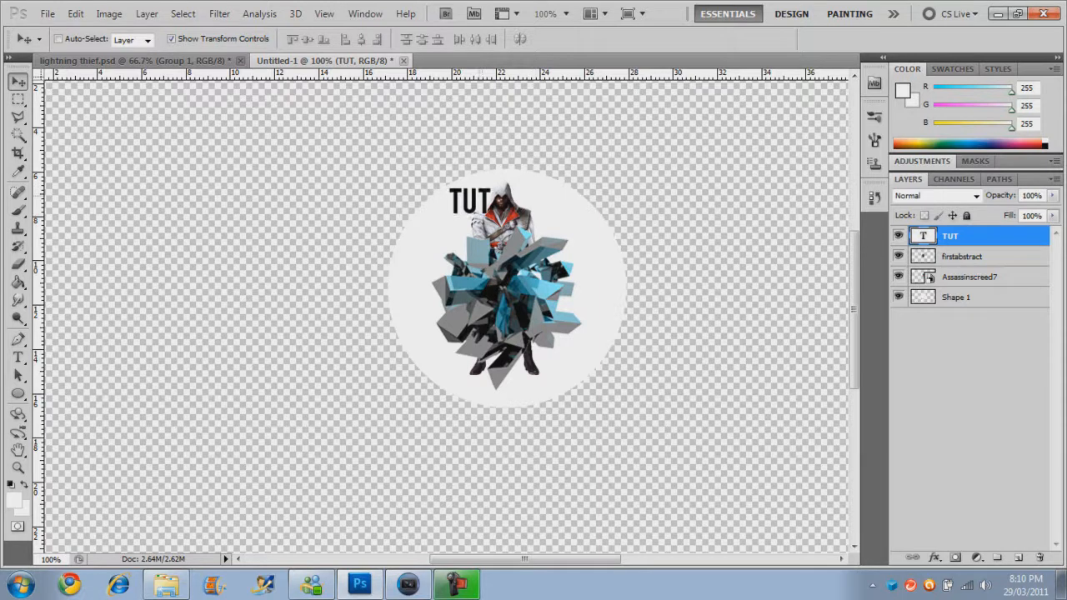
left_click(471, 200)
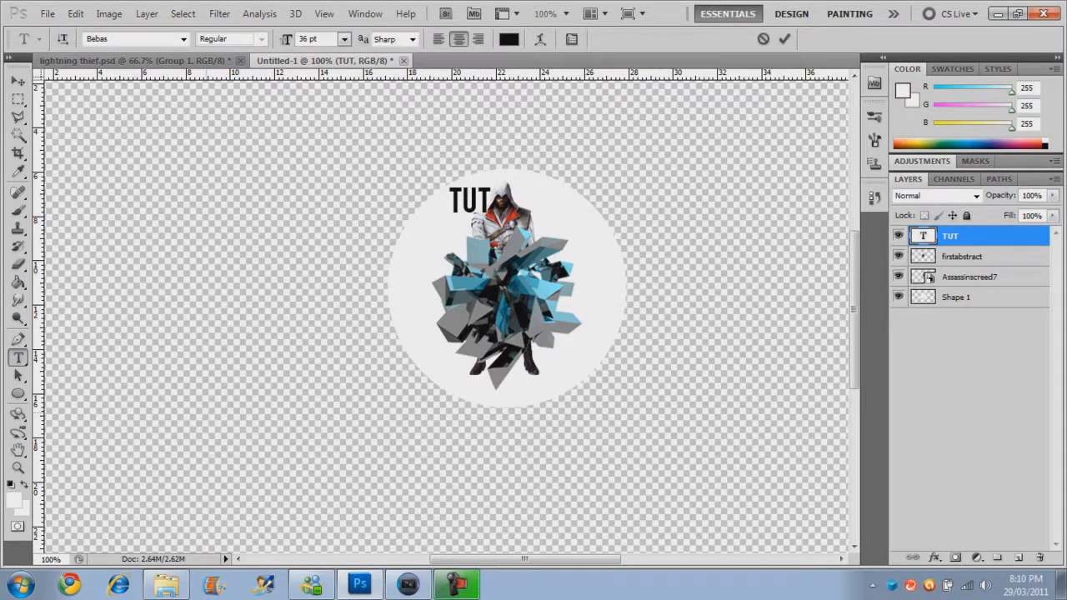
type("WWW.")
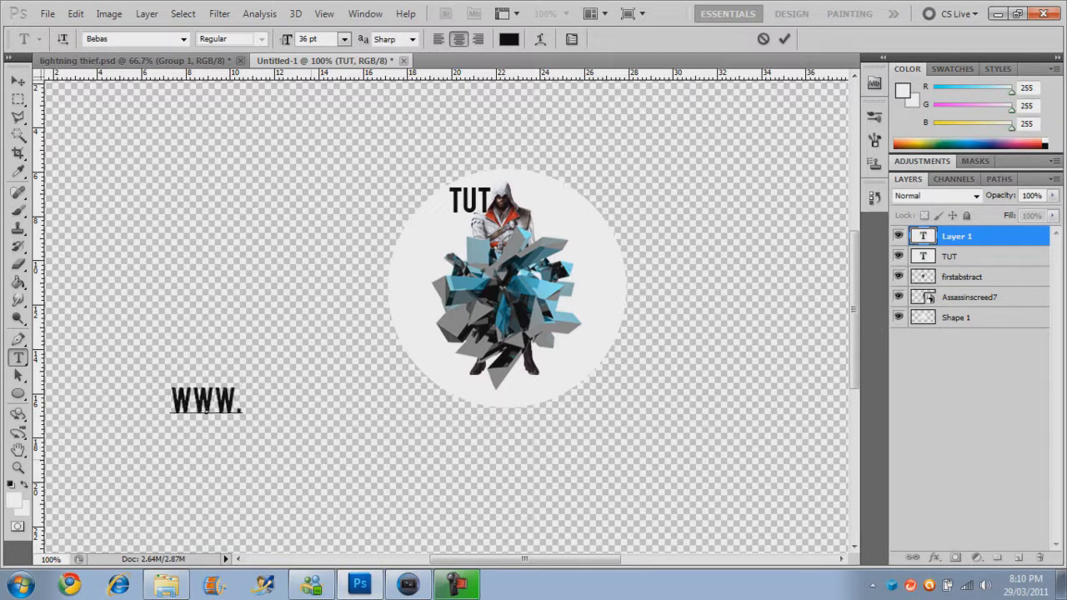
type("YOUTUBE.")
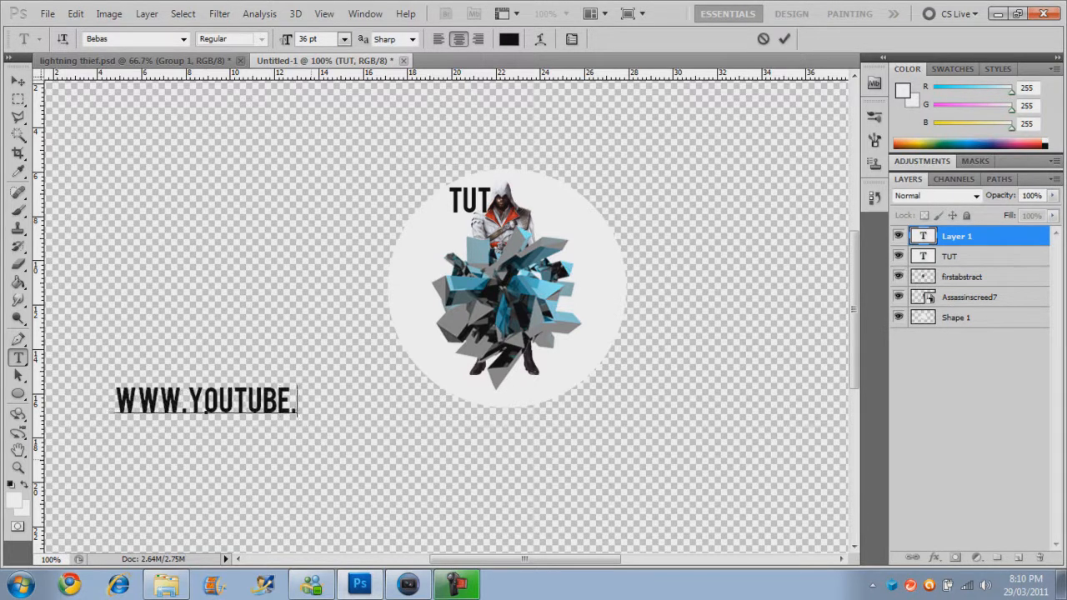
type("COM/THEDUBSTEPOFOZ")
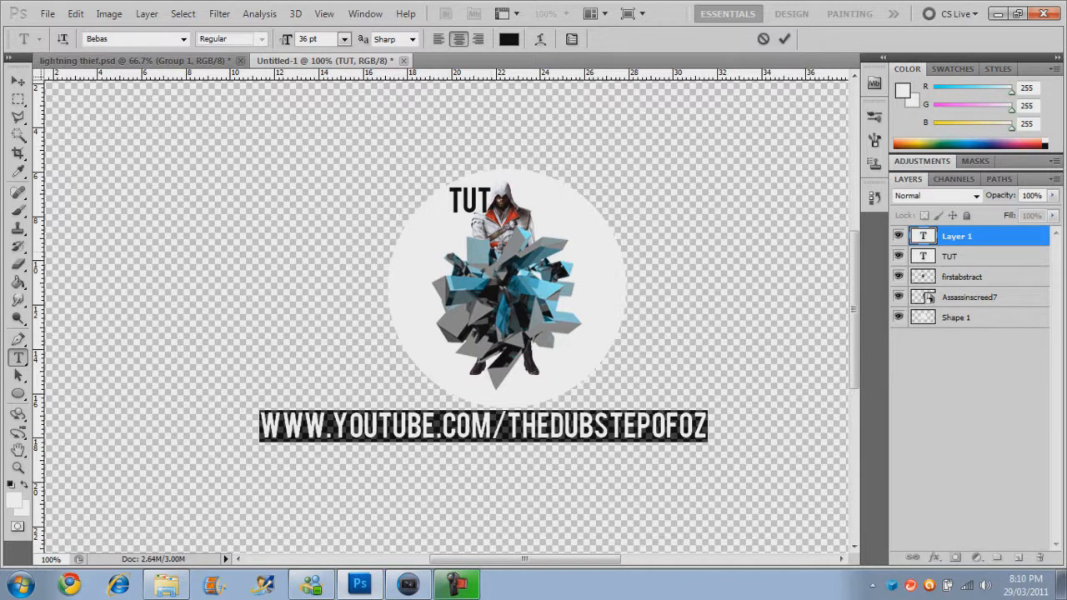
Step: Warp the website address with the Arc style and a stronger bend so it curves beneath the circle
left_click(540, 38)
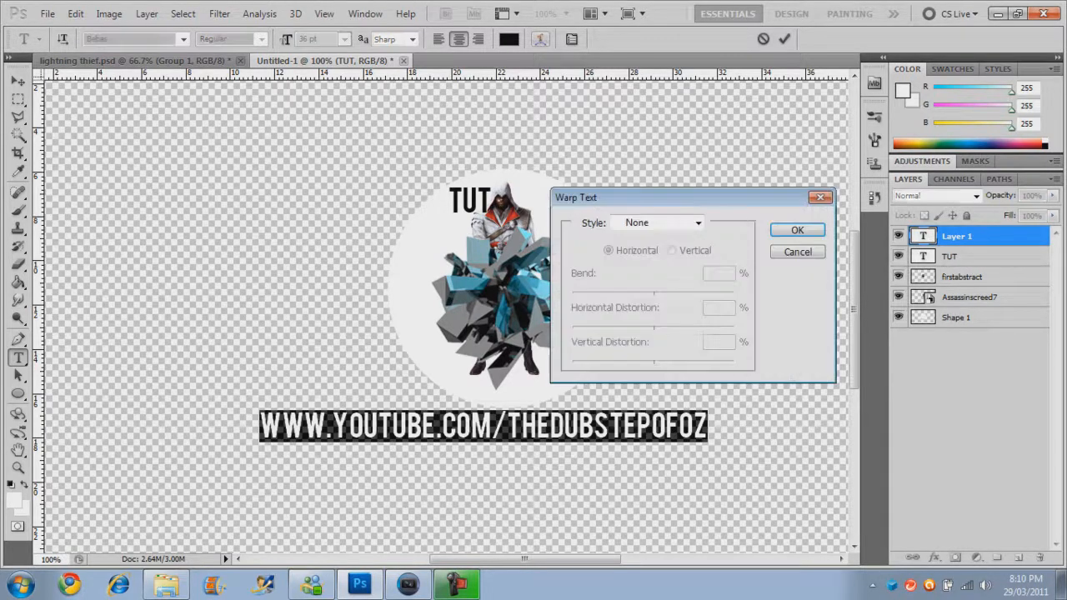
left_click(696, 222)
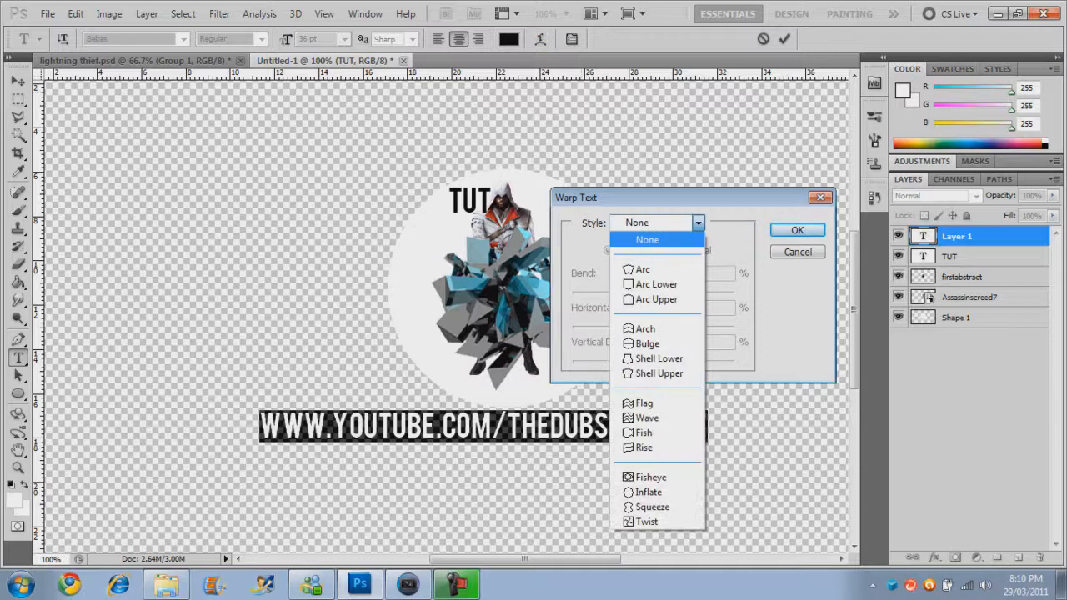
left_click(642, 268)
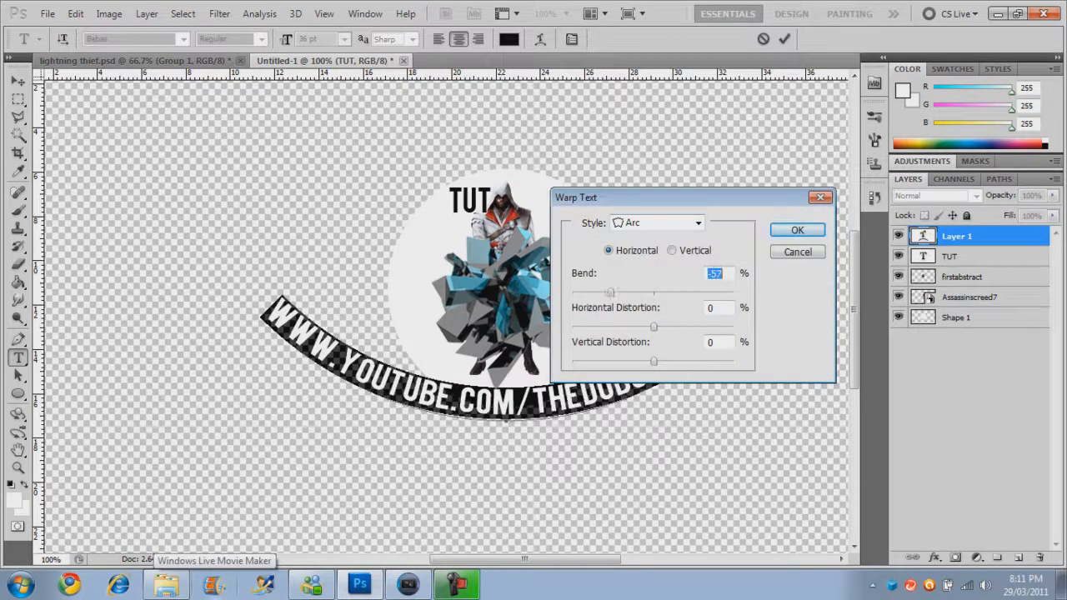
left_click_drag(608, 292, 587, 291)
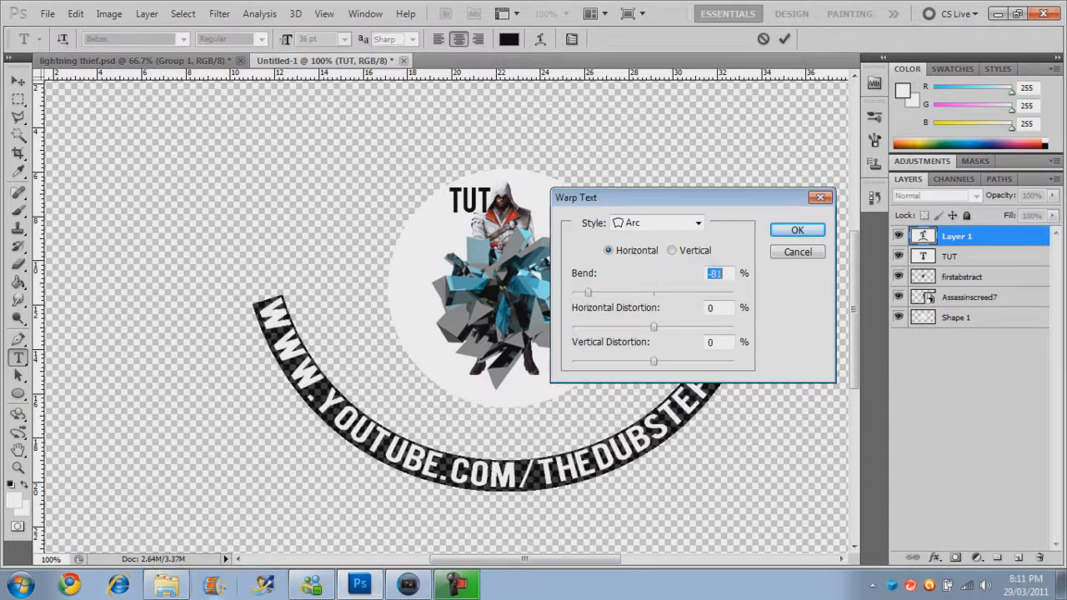
left_click(797, 230)
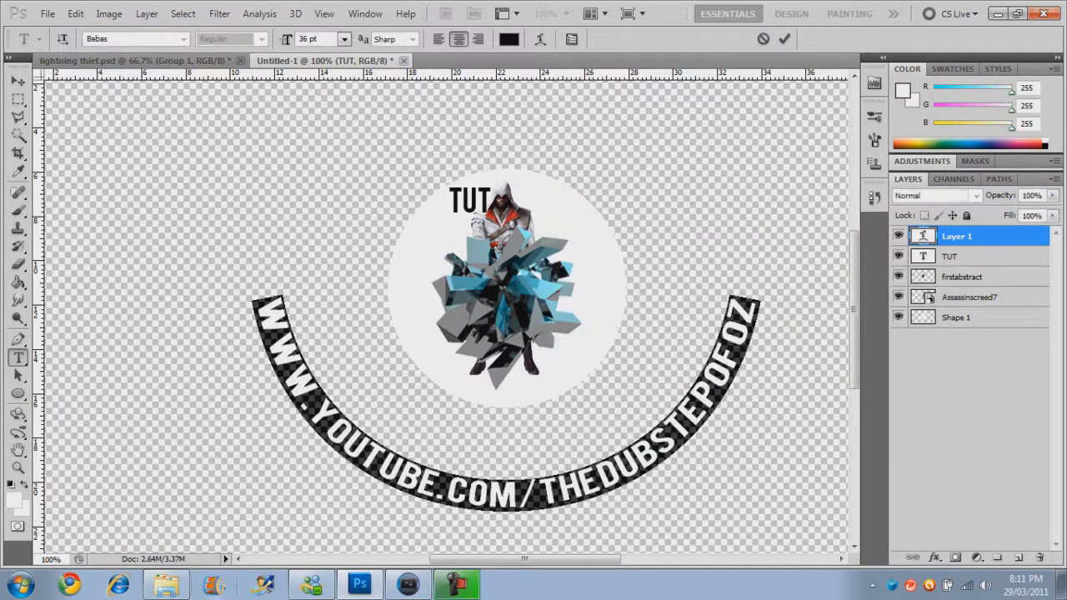
Step: Commit the warped text and scale the URL layer down to hug the circle's lower edge
left_click(343, 38)
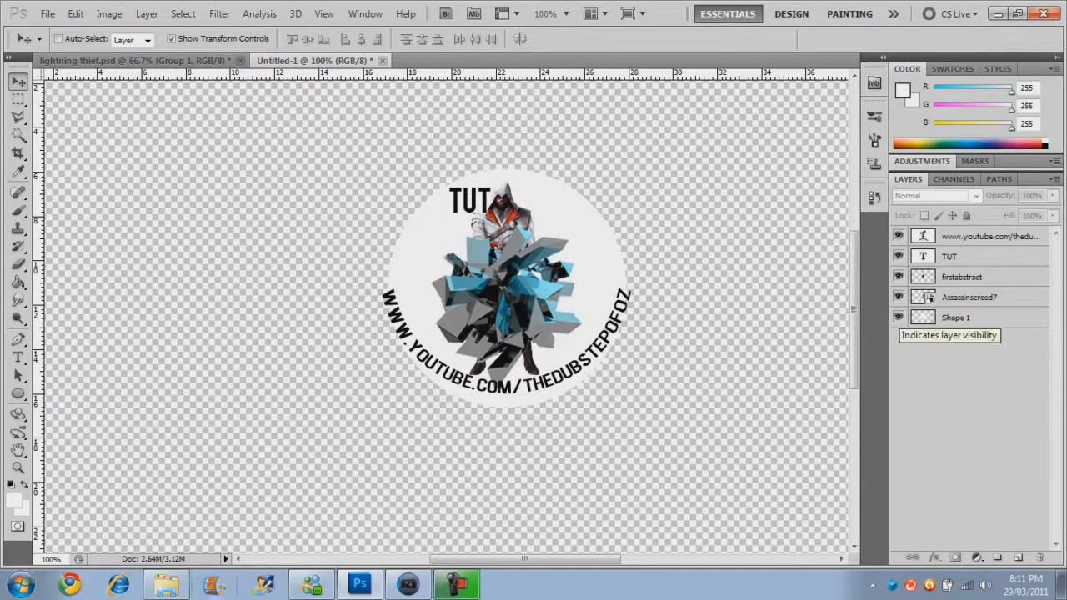
left_click(898, 317)
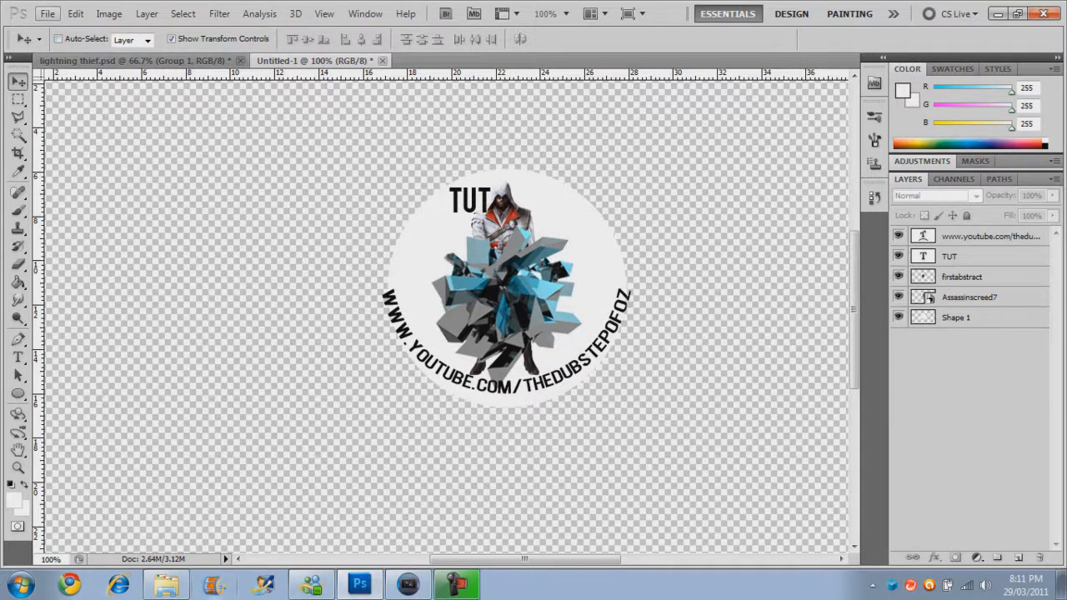
Step: Save the watermark to the Desktop as a layered Photoshop file named TUT
left_click(47, 13)
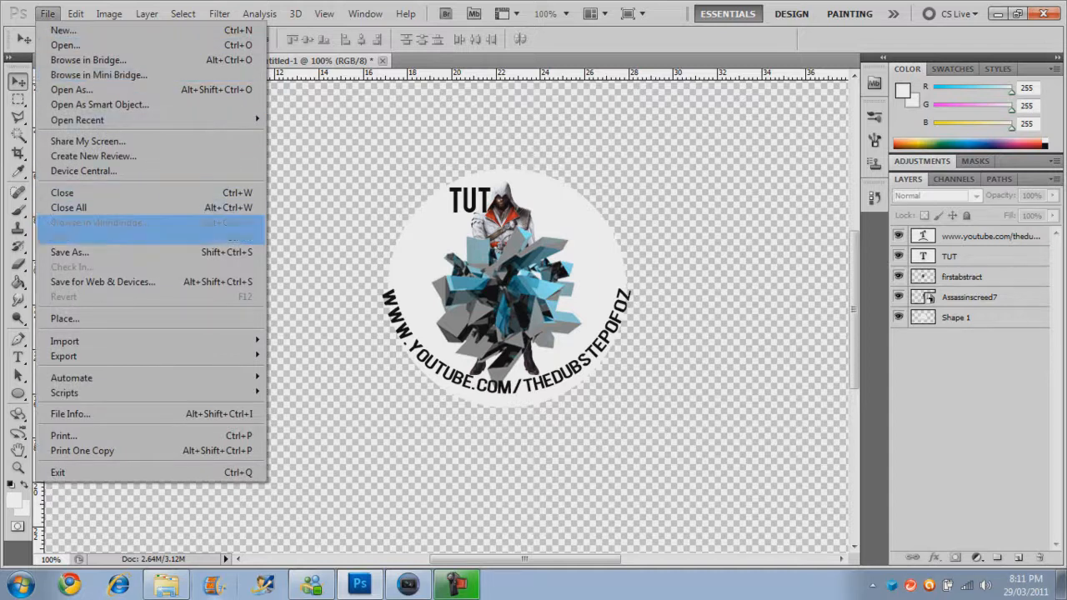
left_click(70, 251)
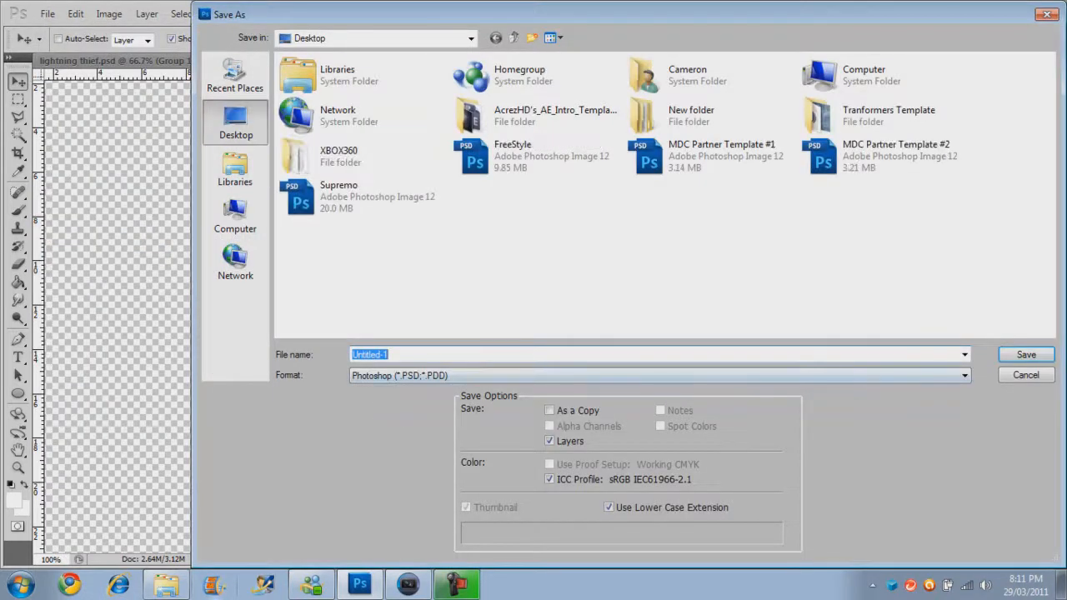
type("TUT")
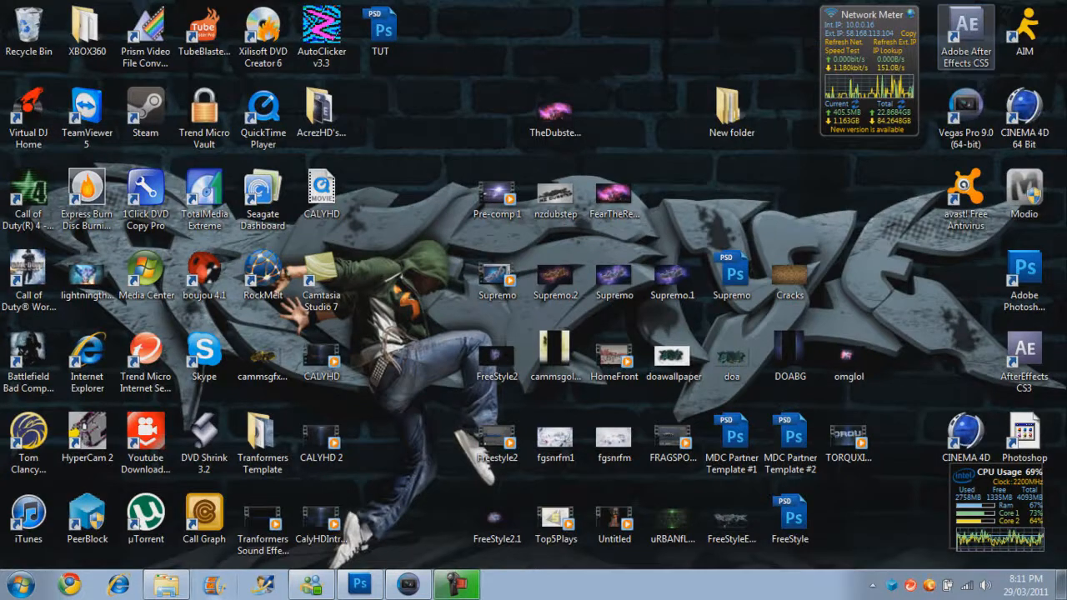
Step: Launch Vegas Pro 9.0 and select the TUT.psd watermark in Project Media
left_click(320, 275)
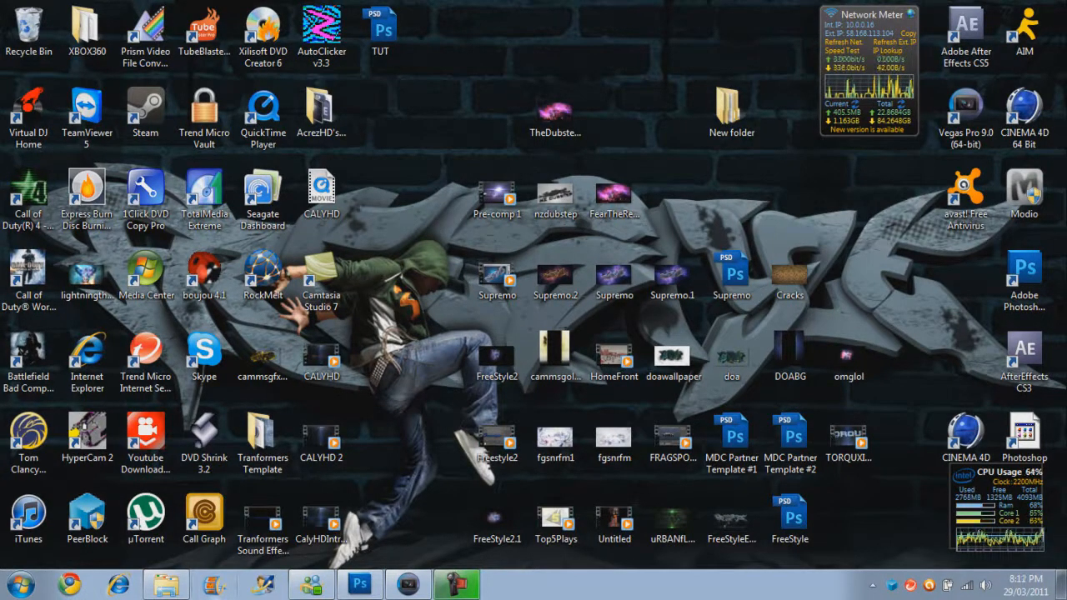
left_click(380, 30)
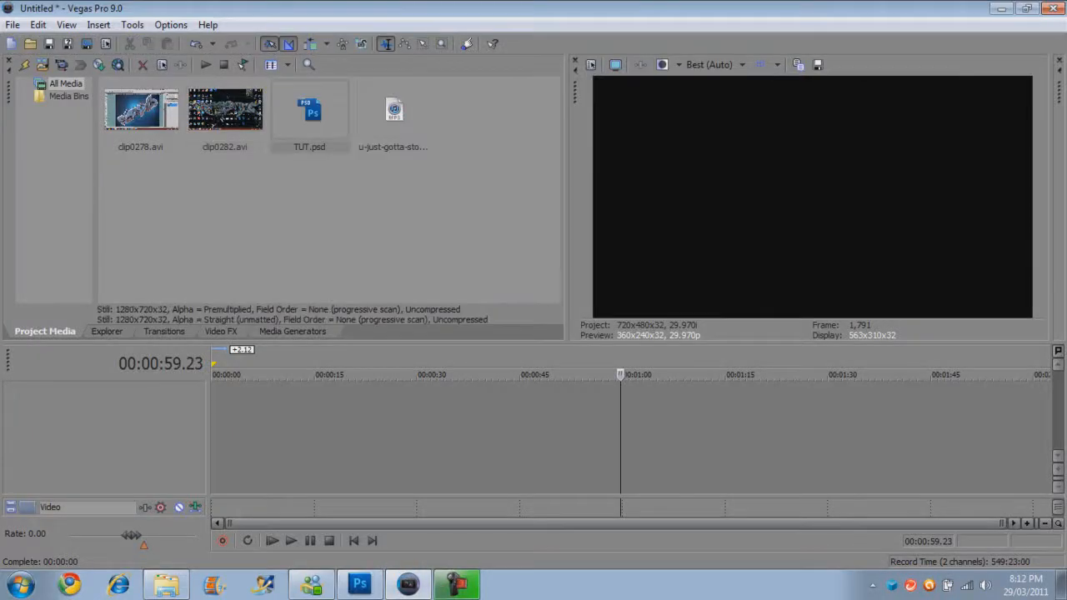
left_click(310, 110)
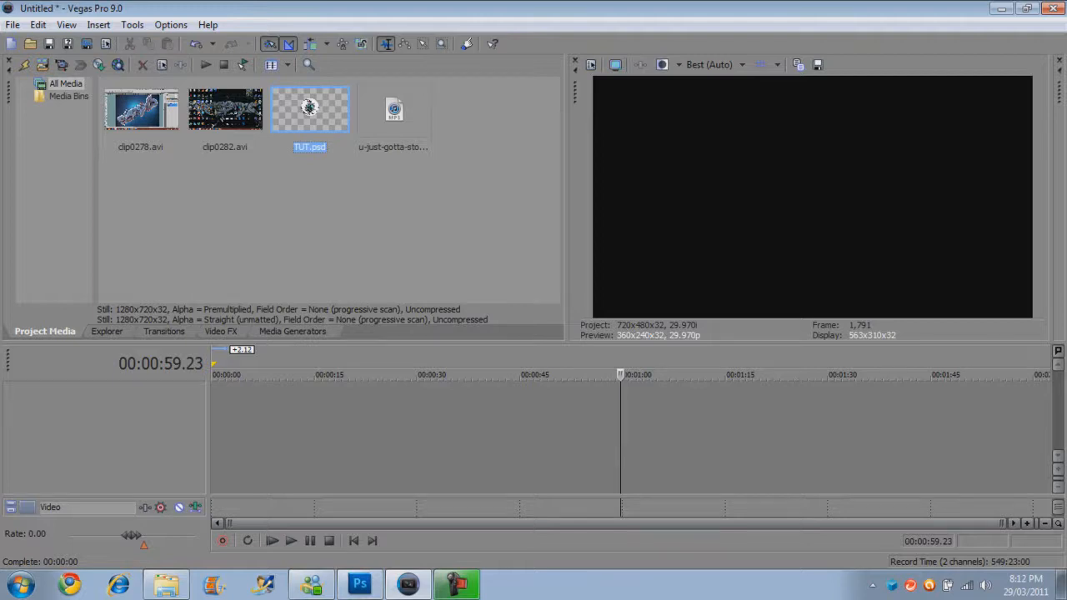
mouse_move(591, 64)
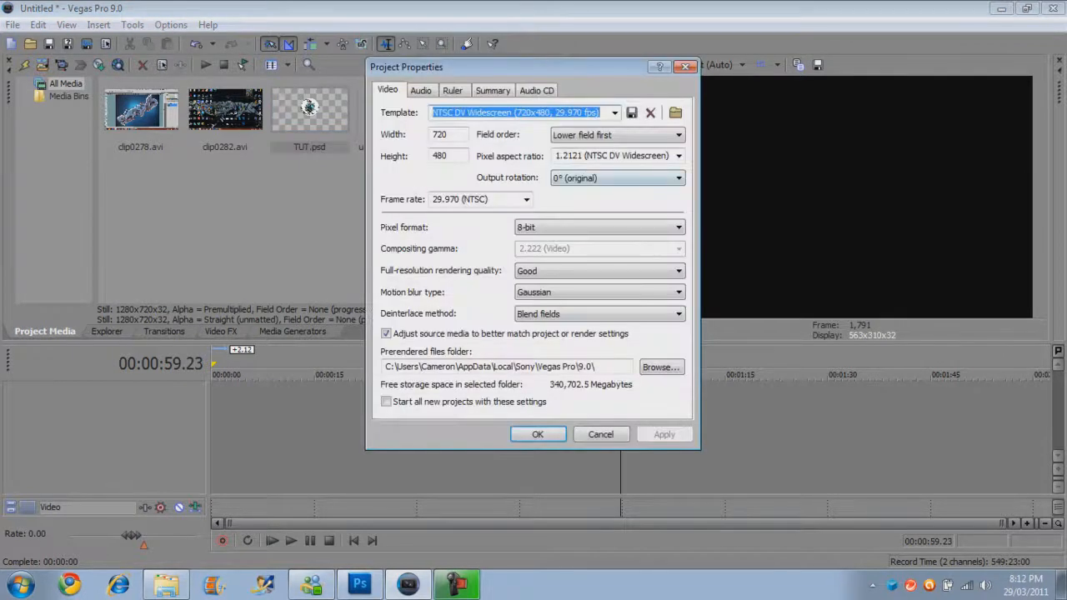
Step: Review the project's pixel aspect ratio in Properties, then select a video clip in Project Media
left_click(678, 157)
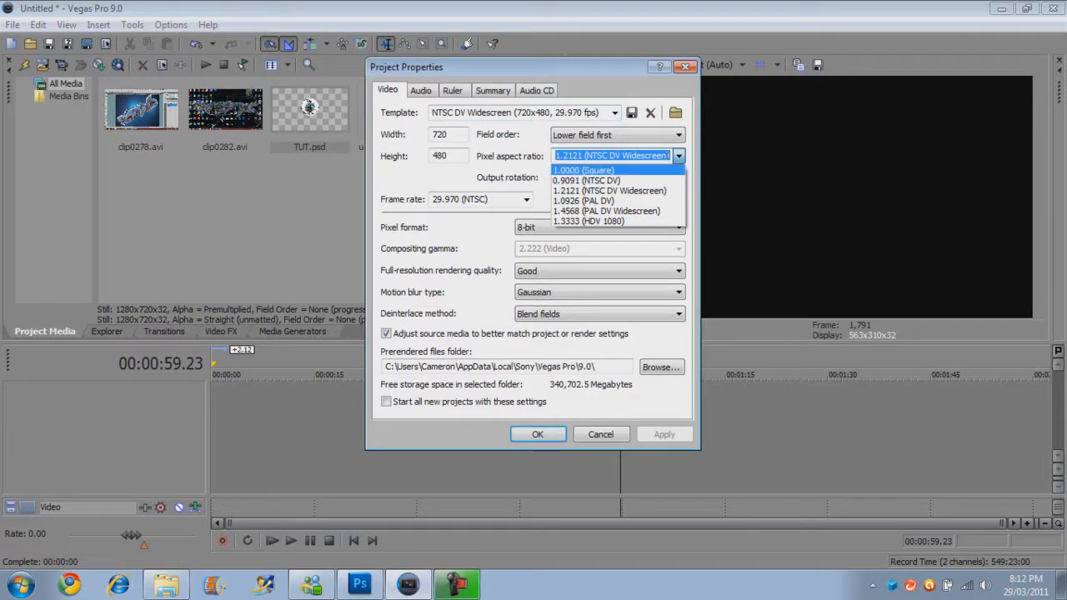
mouse_move(610, 190)
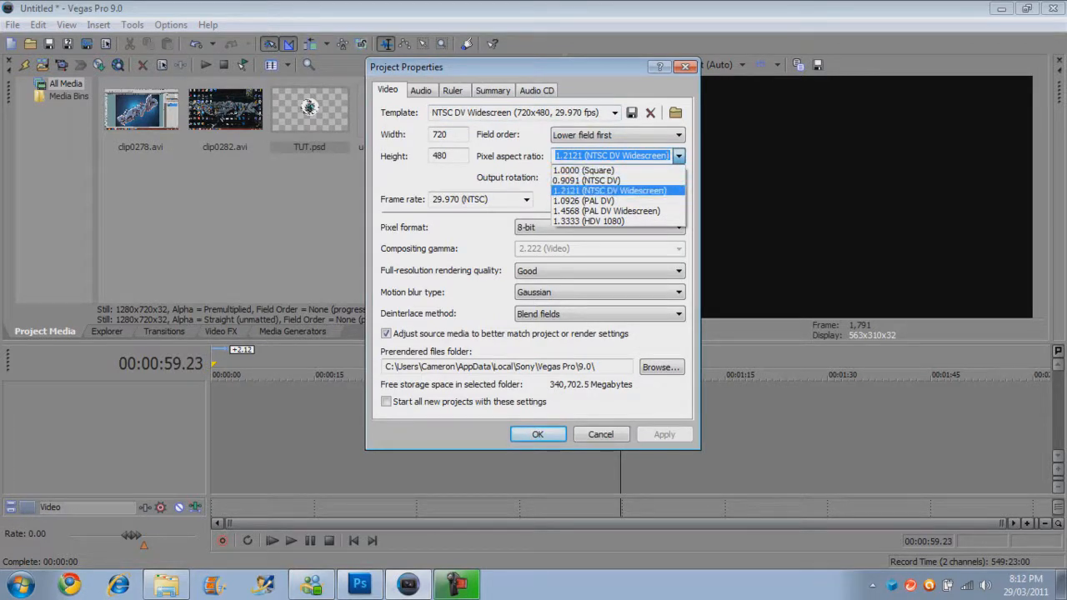
left_click(537, 433)
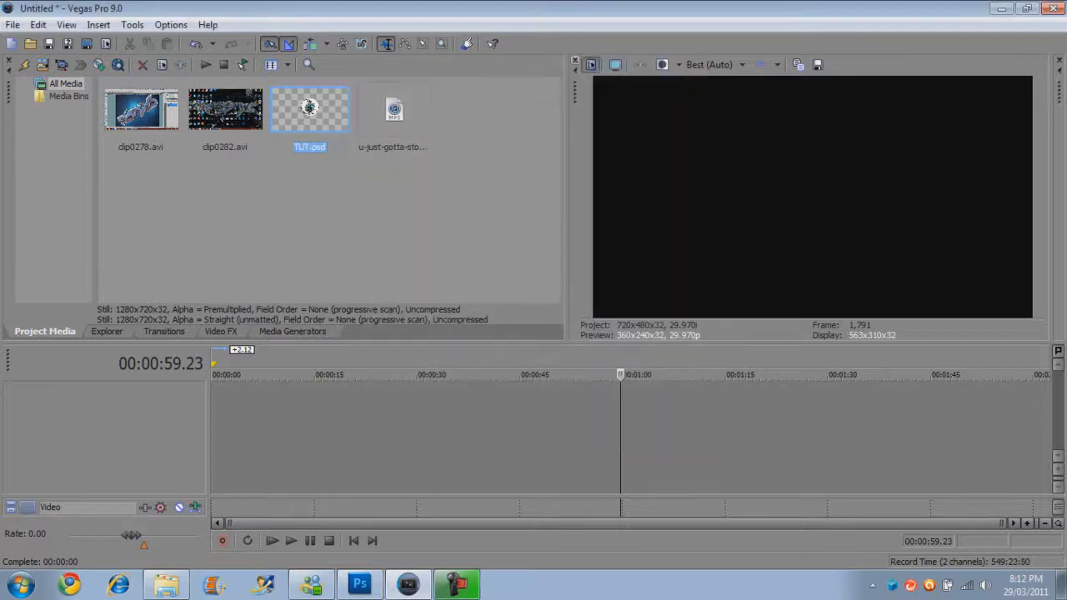
left_click(224, 110)
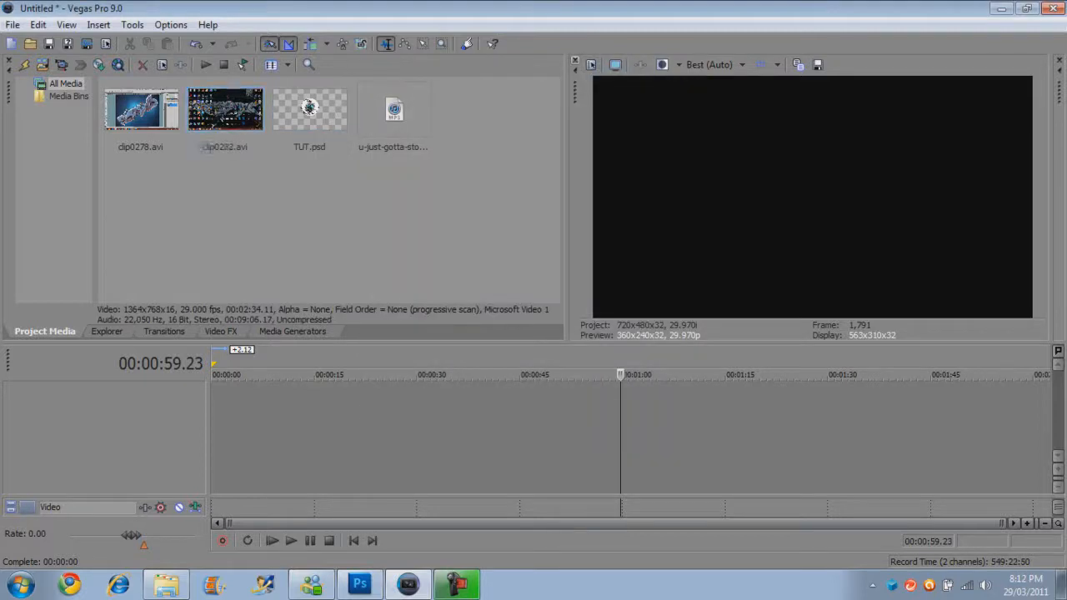
Step: Place the video clips on the timeline and the TUT.psd watermark on a track above them
left_click(223, 110)
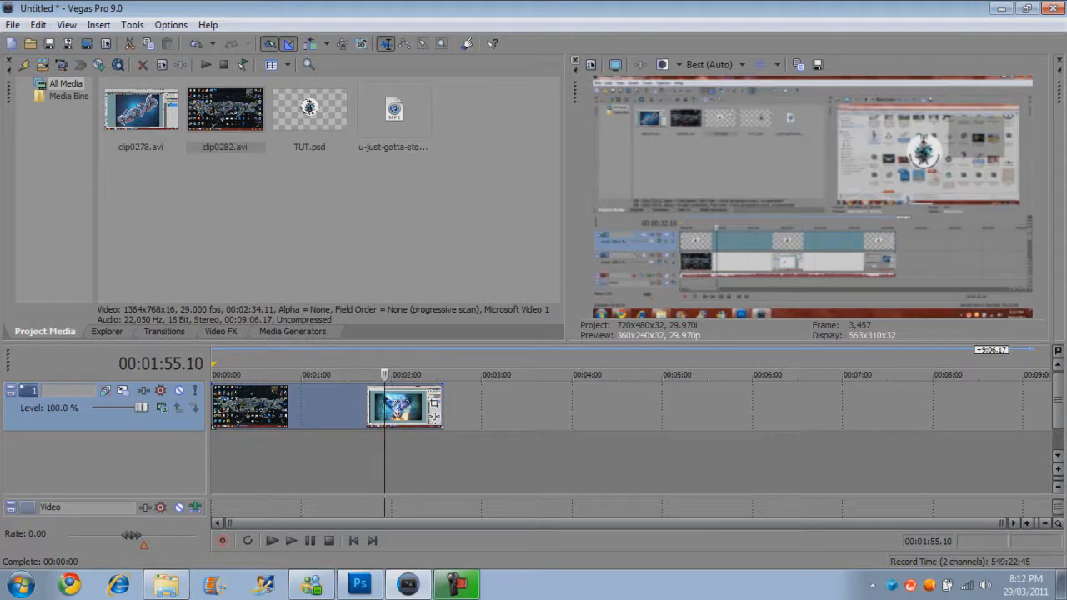
left_click(310, 110)
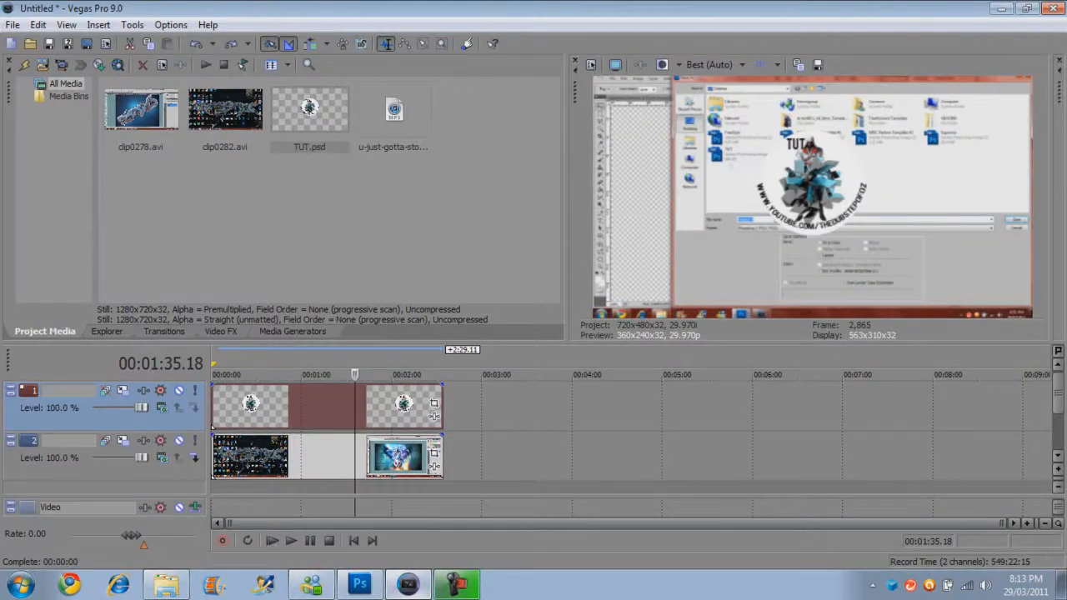
Step: Use Event Pan/Crop to shrink the TUT watermark into the lower-right corner of the frame
left_click(267, 373)
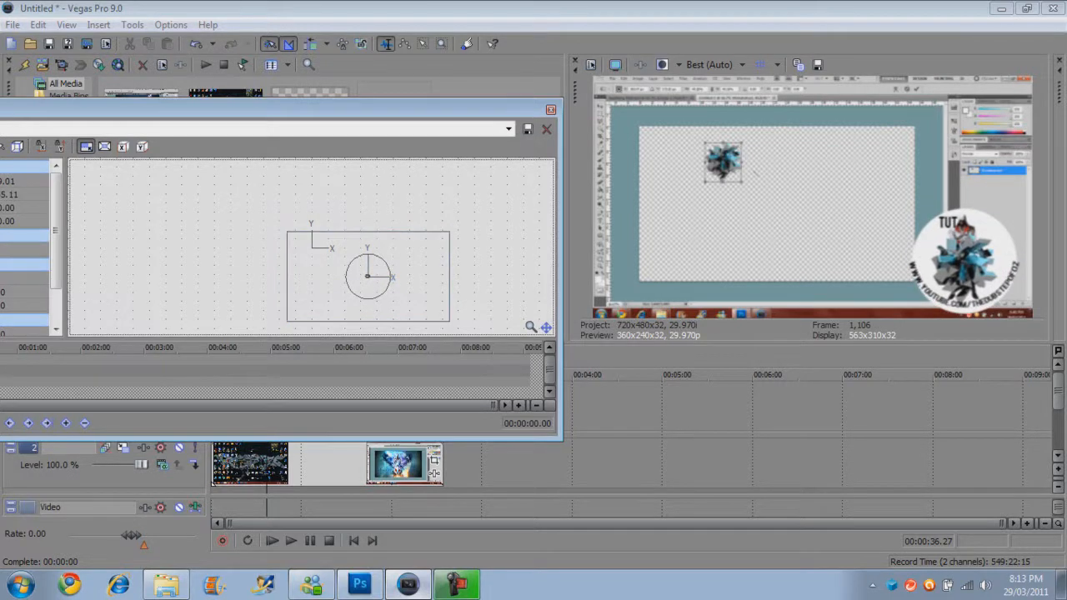
left_click(547, 130)
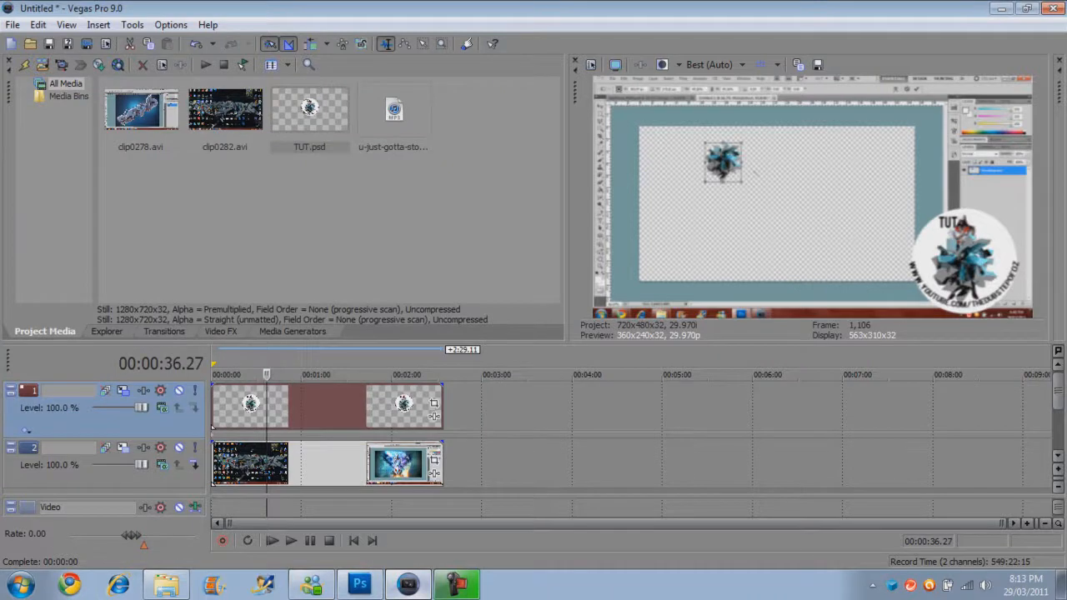
mouse_move(433, 413)
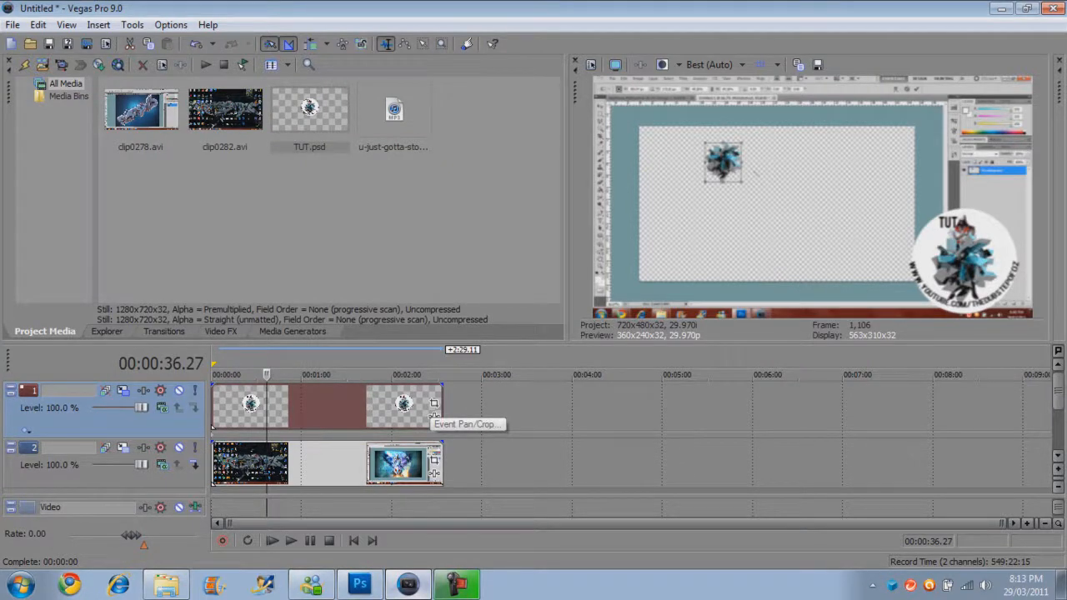
Step: Use Event Pan/Crop on the later TUT.psd event to shrink it into the lower-right corner
left_click(433, 401)
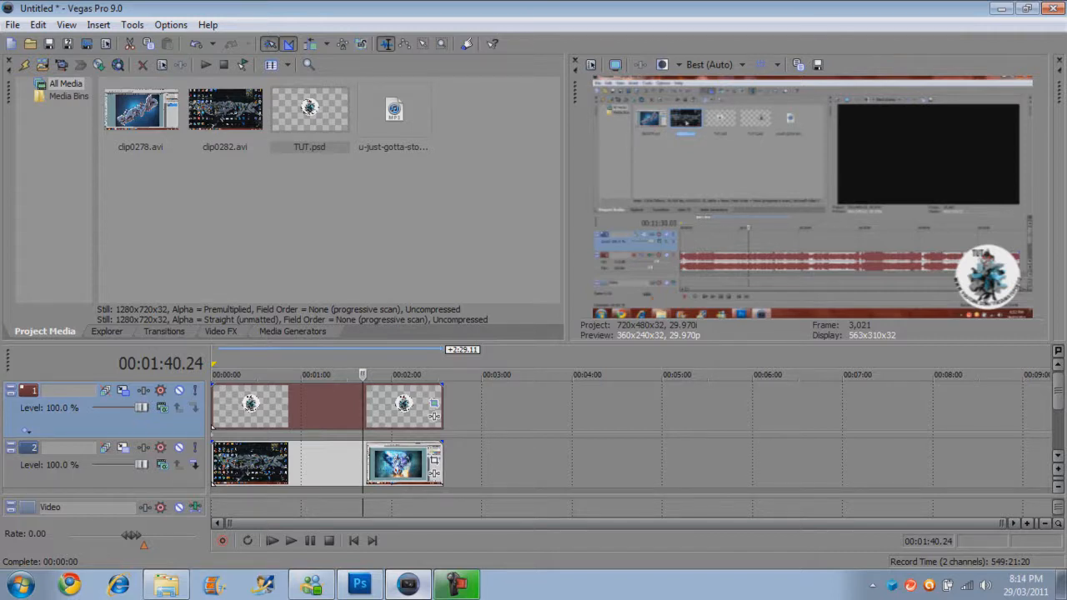
Step: Switch back to Photoshop's lightning thief document with the Move tool active
left_click(360, 584)
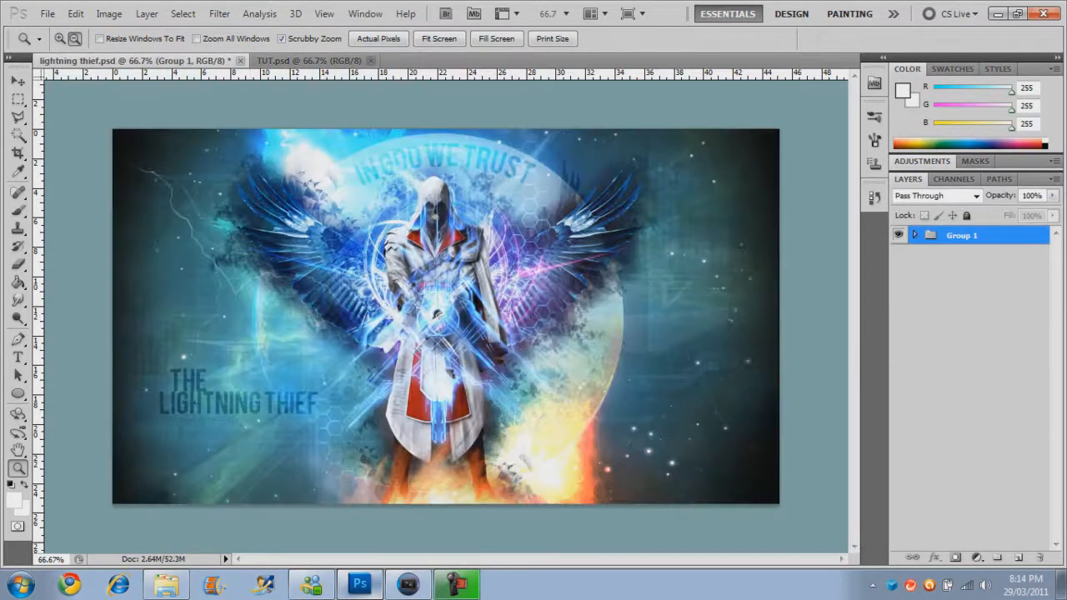
left_click(18, 80)
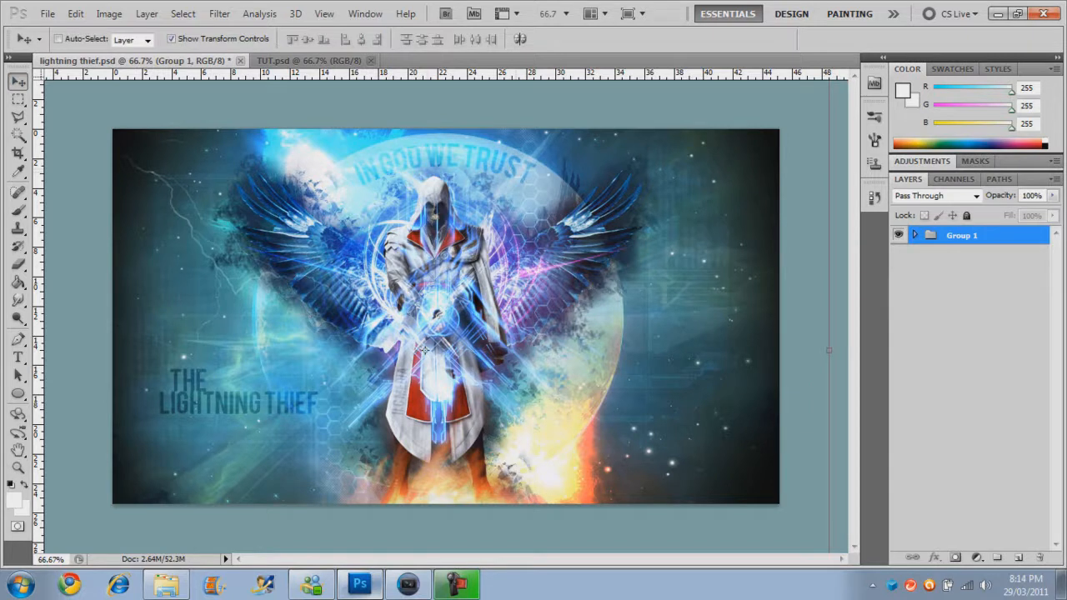